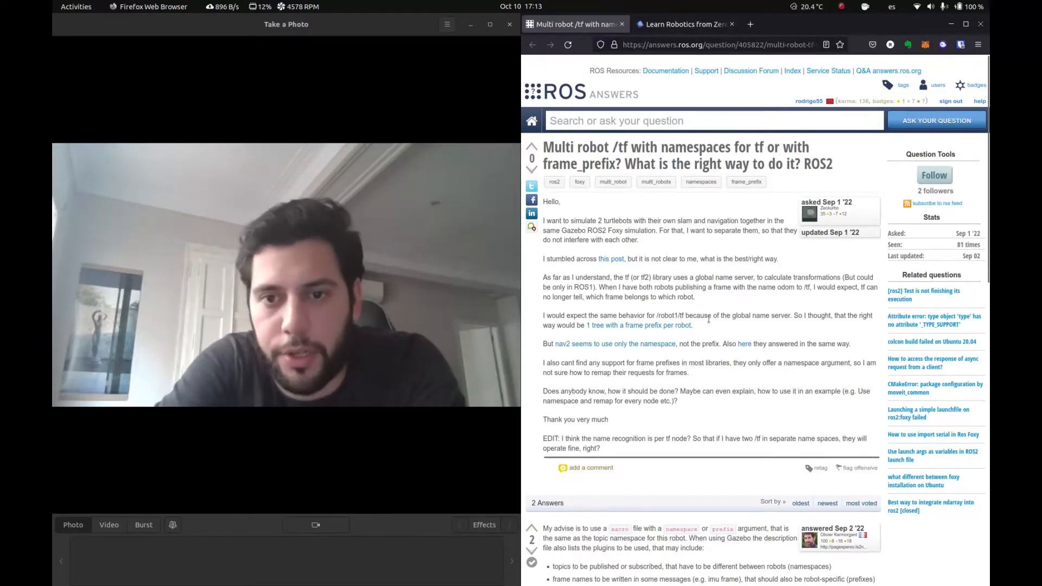
mouse_move(638, 324)
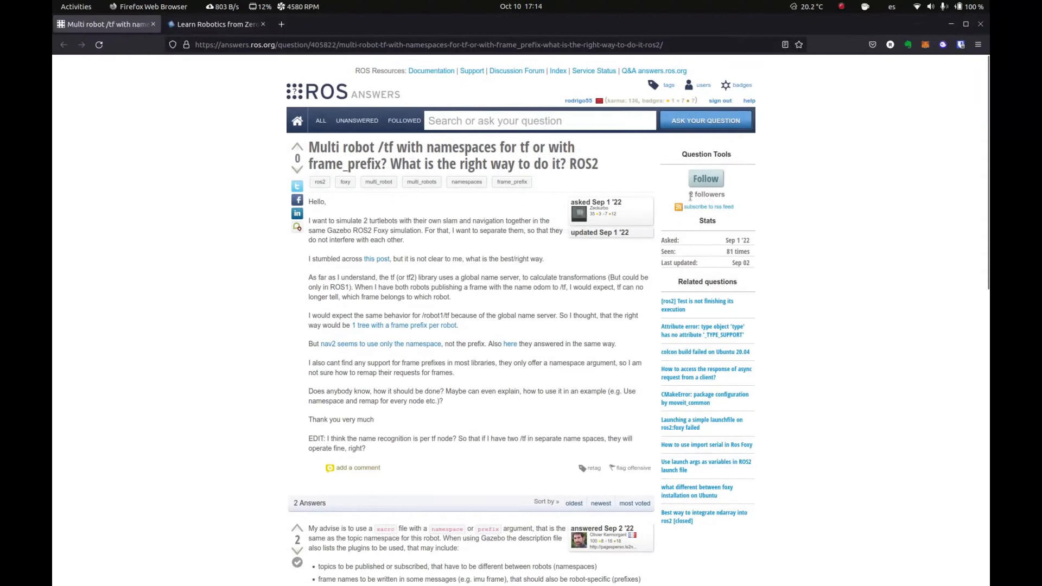
Step: Log in from theconstructsim.com to the Home newsfeed and select the Multi robot setup rosject
left_click(214, 24)
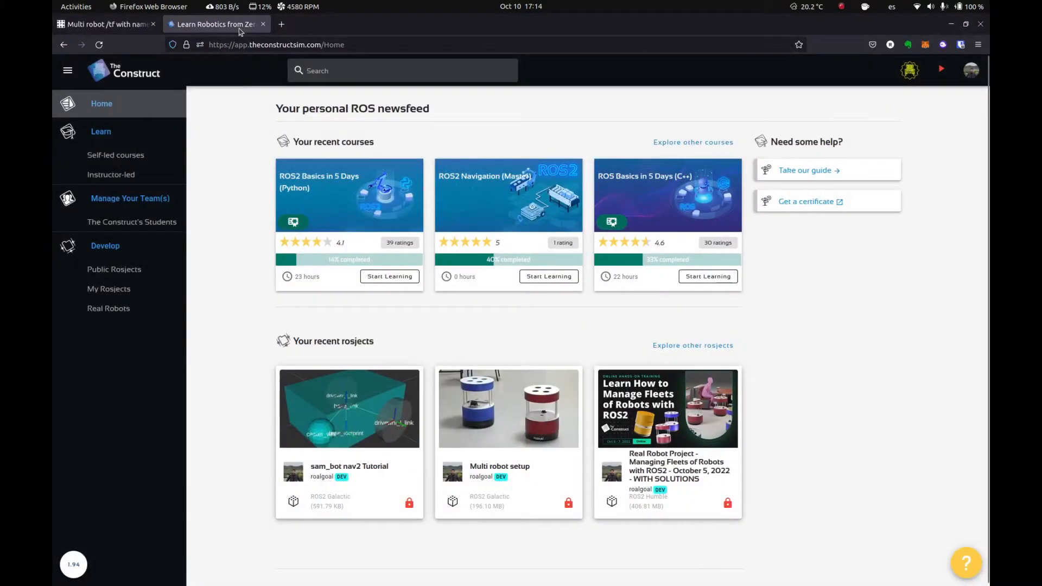
mouse_move(249, 71)
type("the")
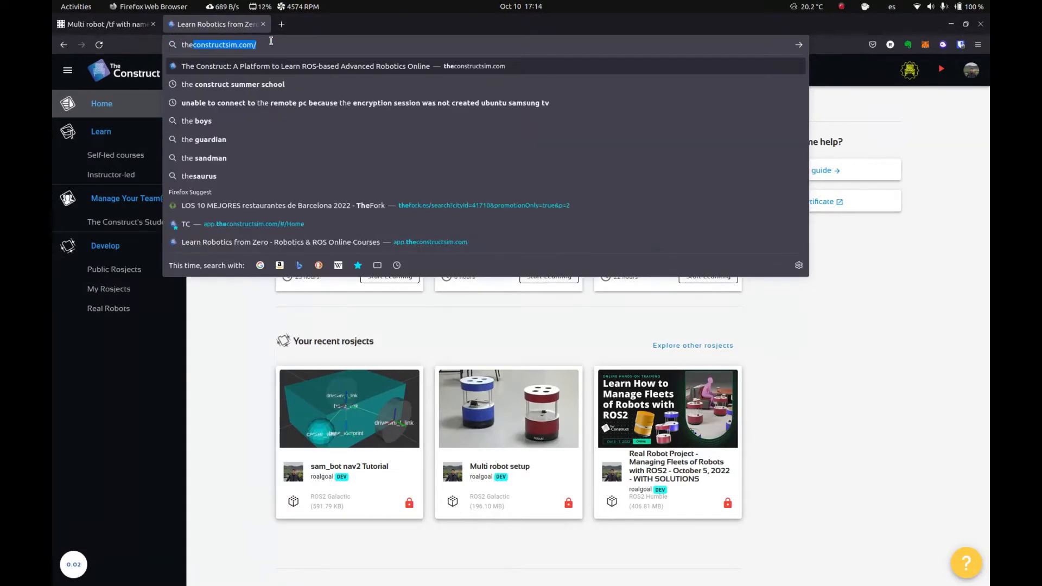
left_click(306, 67)
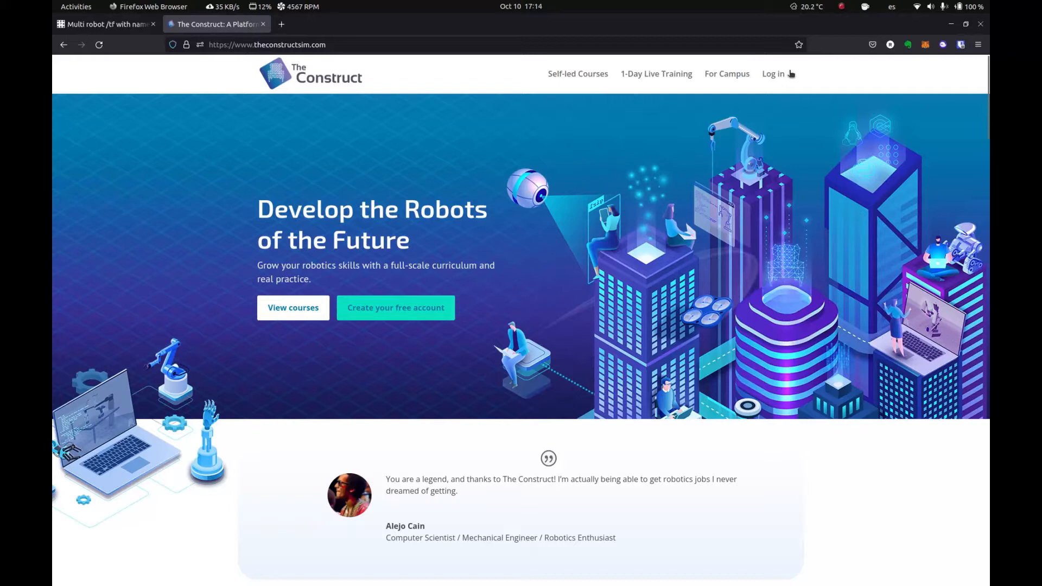
left_click(772, 74)
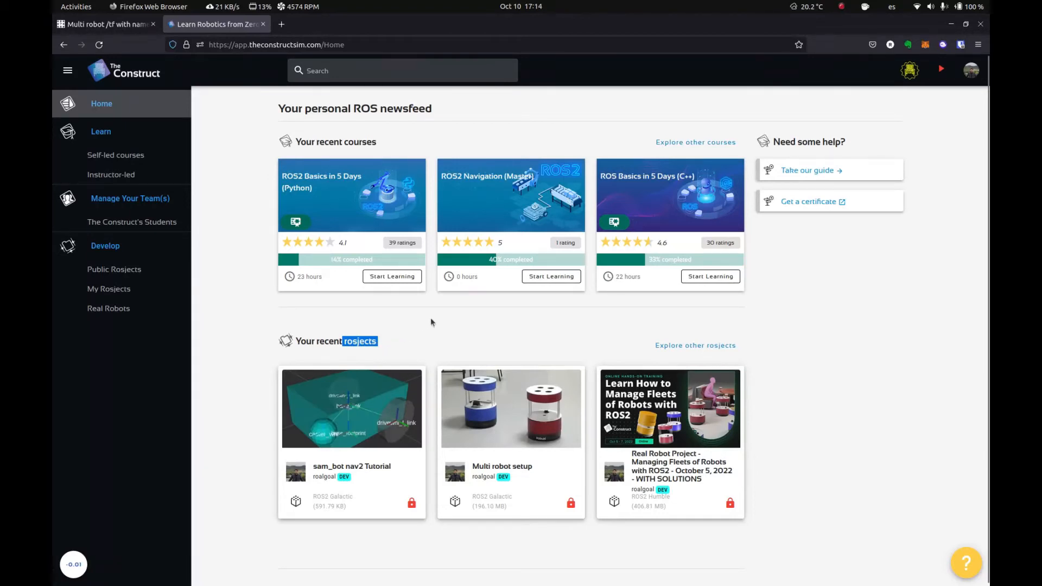
left_click(510, 409)
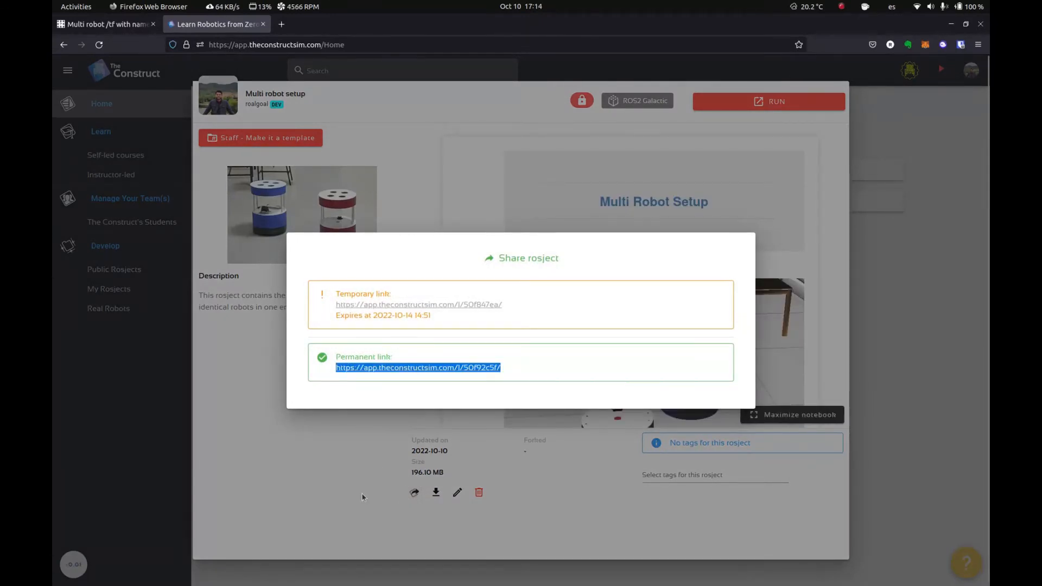
mouse_move(313, 451)
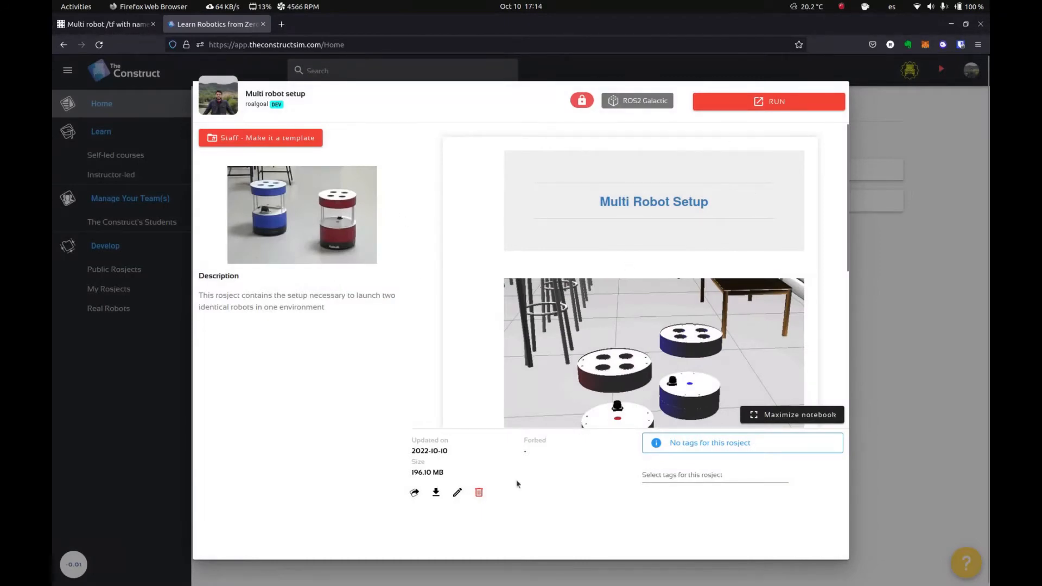
mouse_move(522, 307)
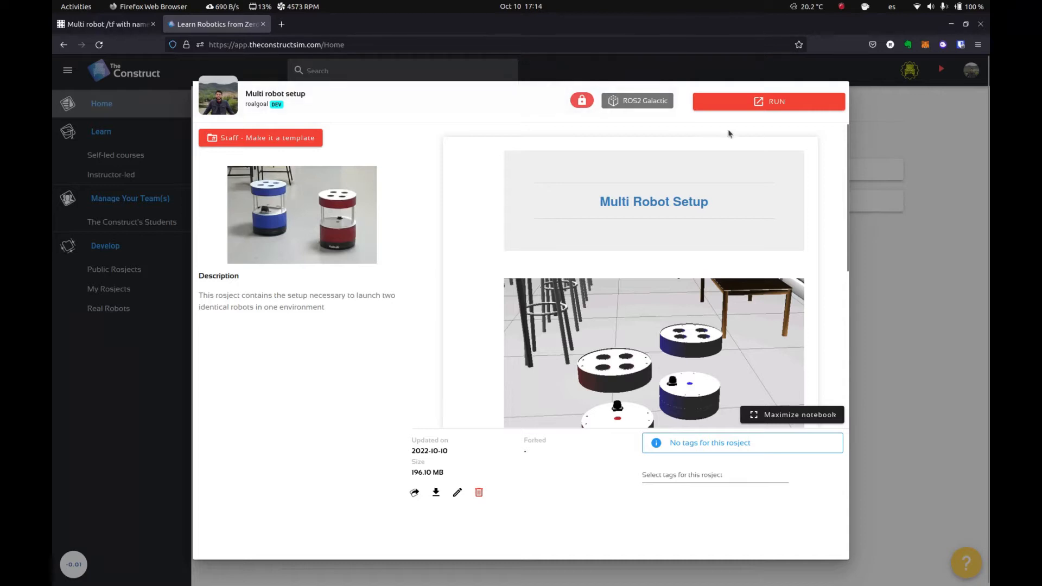
Step: Run the Multi robot setup rosject on the Shared instance
left_click(769, 101)
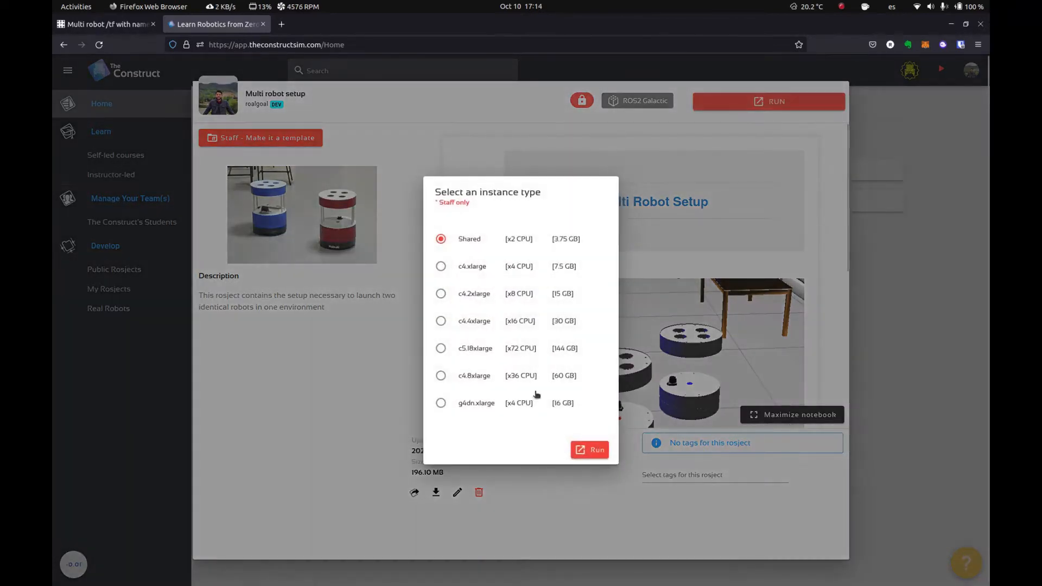
left_click(588, 449)
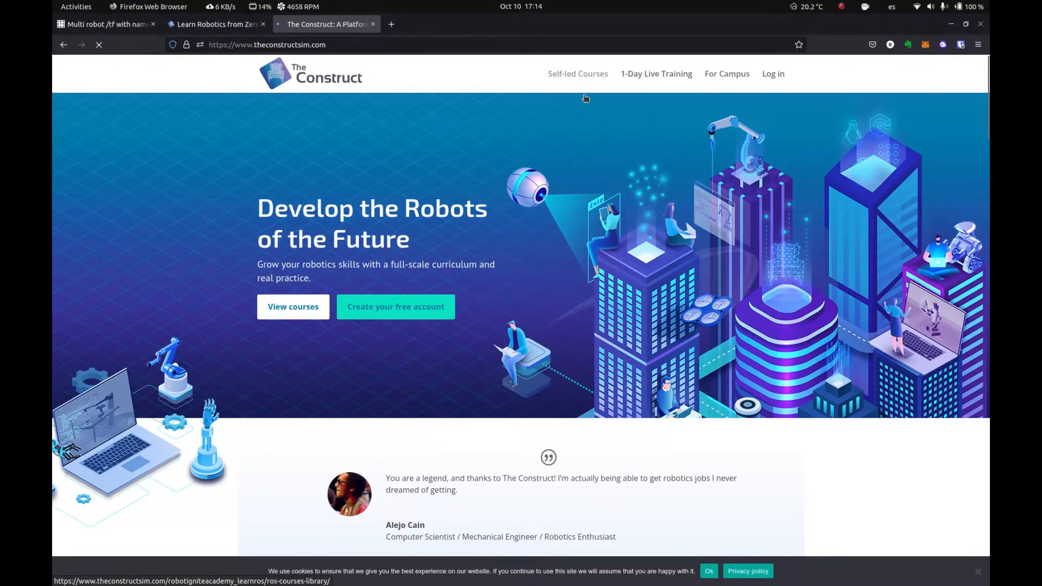
Step: Browse Self-led Courses to the ROS2 Navigation (Galactic) summary, then return to the running rosject
left_click(577, 74)
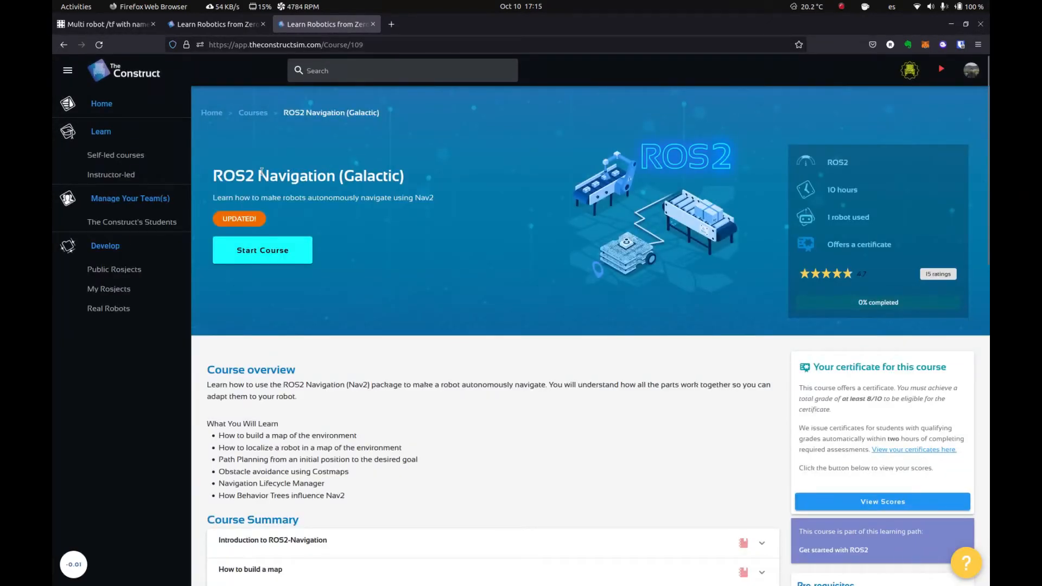
mouse_move(555, 251)
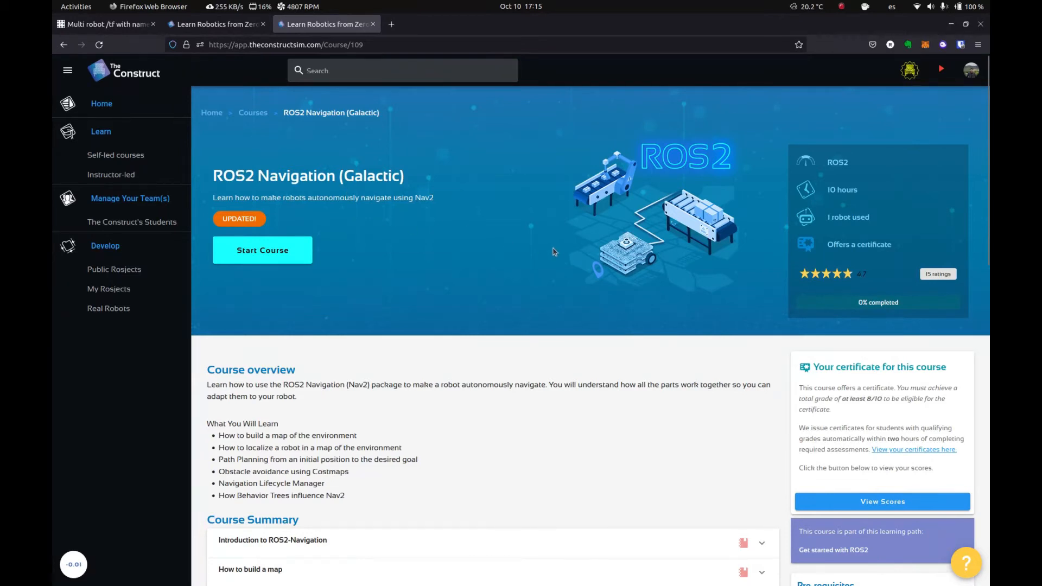
scroll("down", 3)
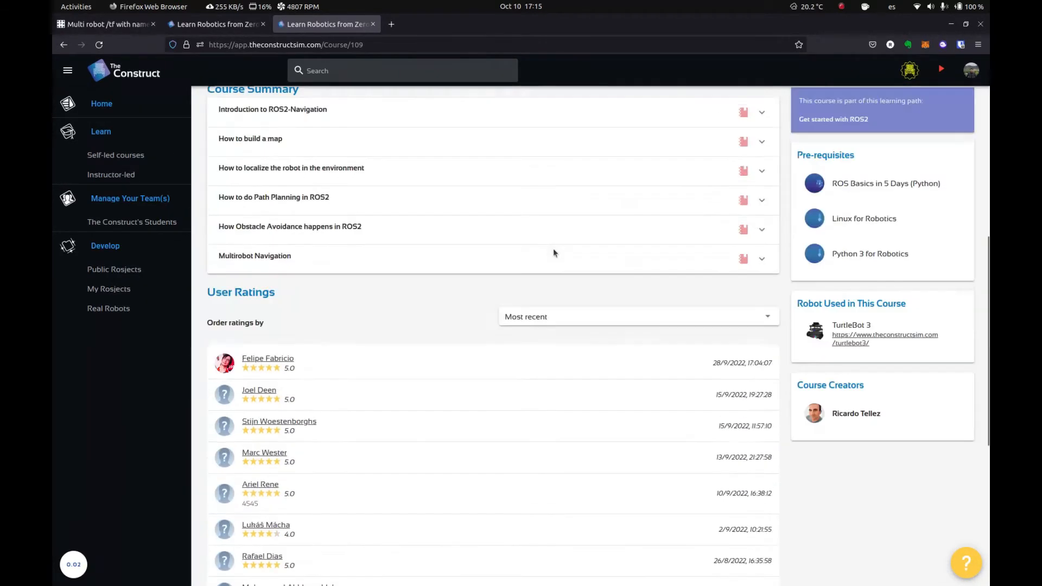
scroll("up", 3)
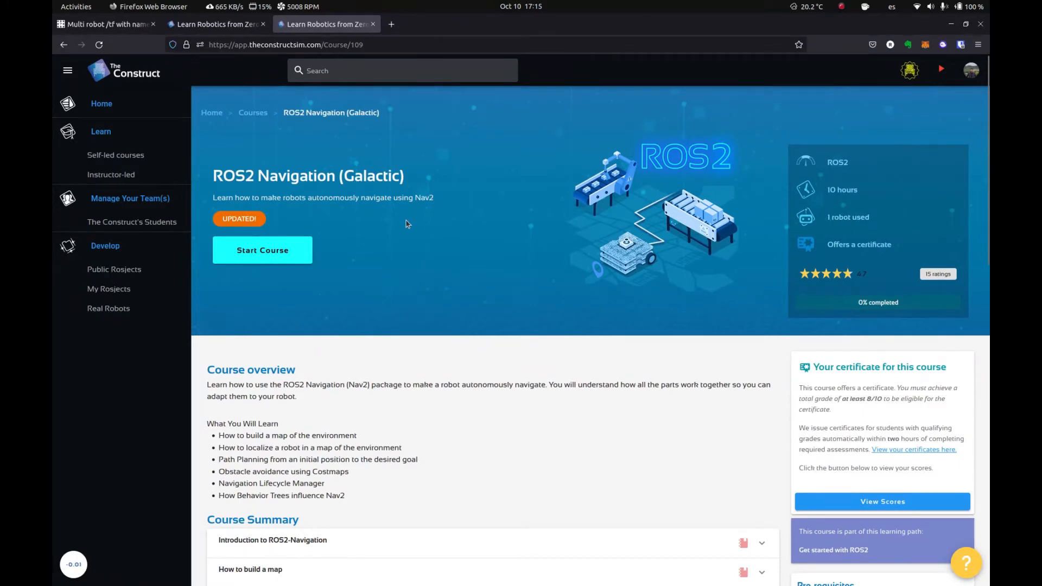
mouse_move(272, 164)
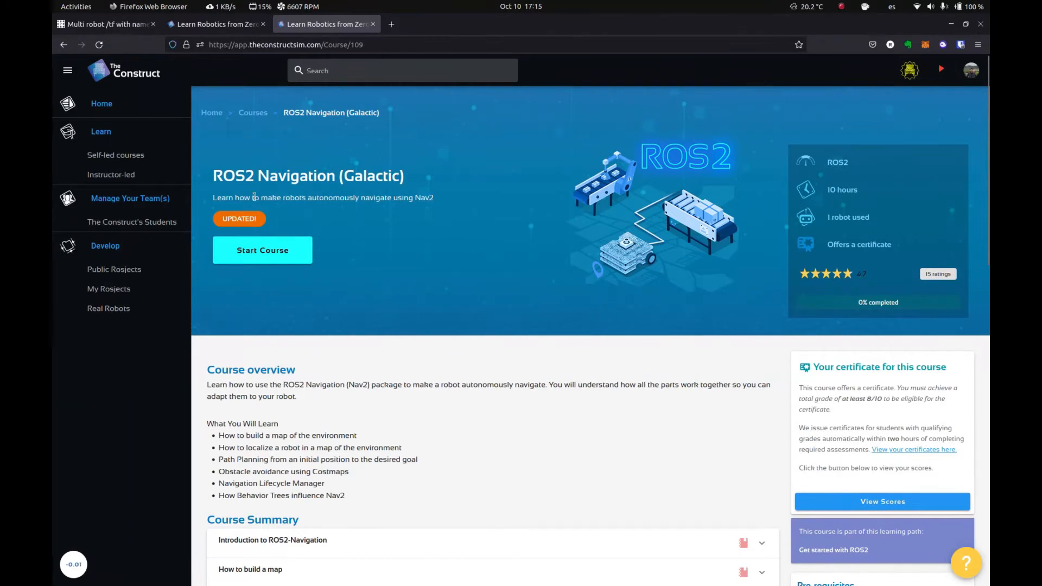
left_click(285, 45)
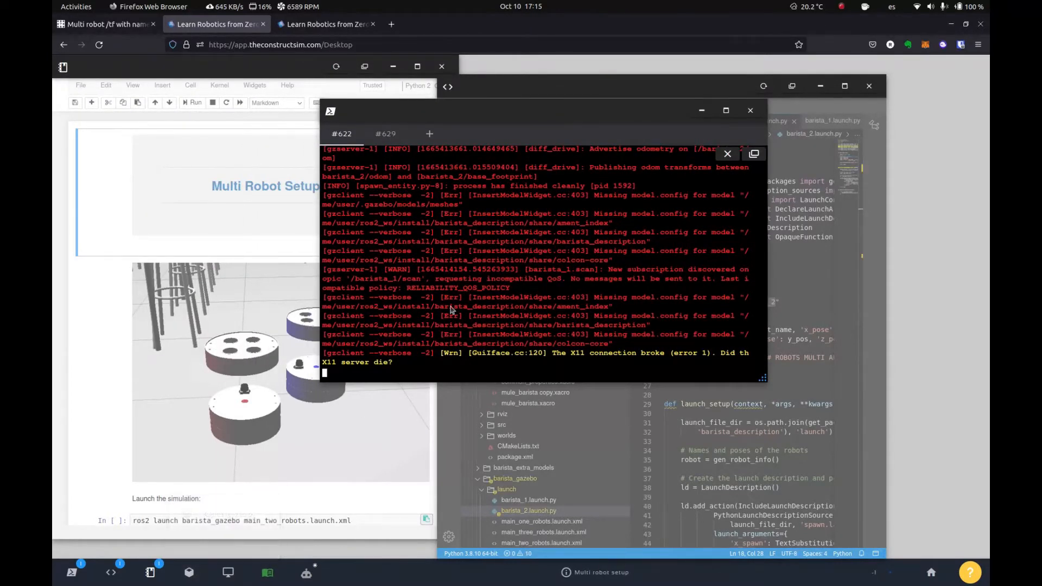
Step: Check the second terminal session and bring up the Gazebo simulation viewer from the dock
scroll("down", 3)
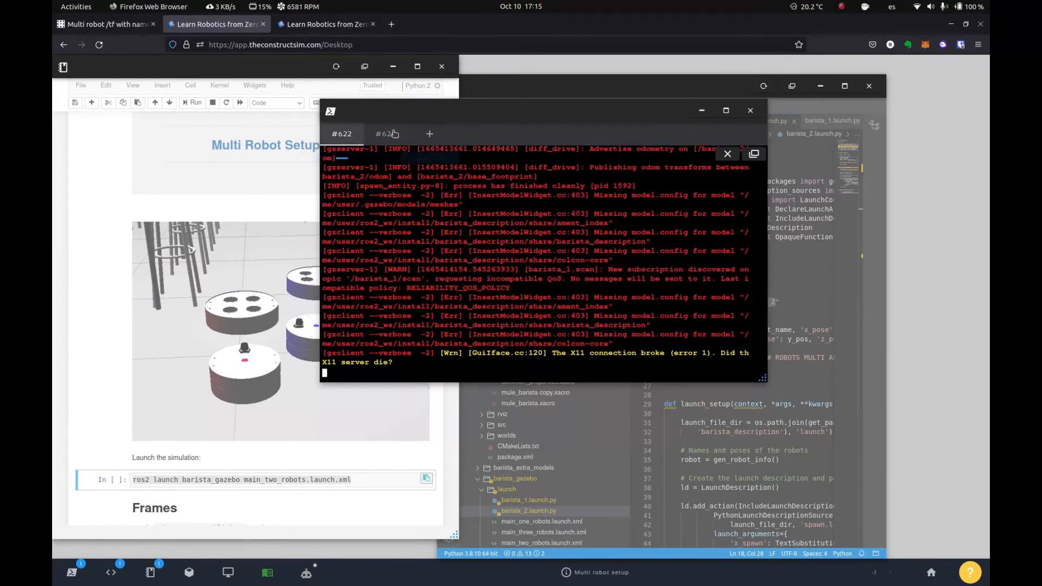
left_click(386, 133)
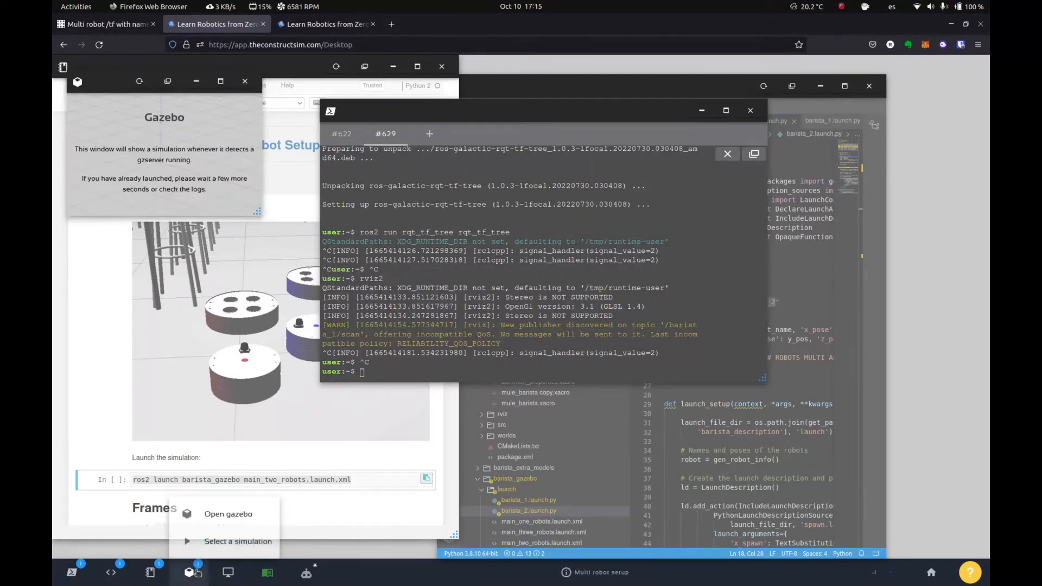
left_click(220, 80)
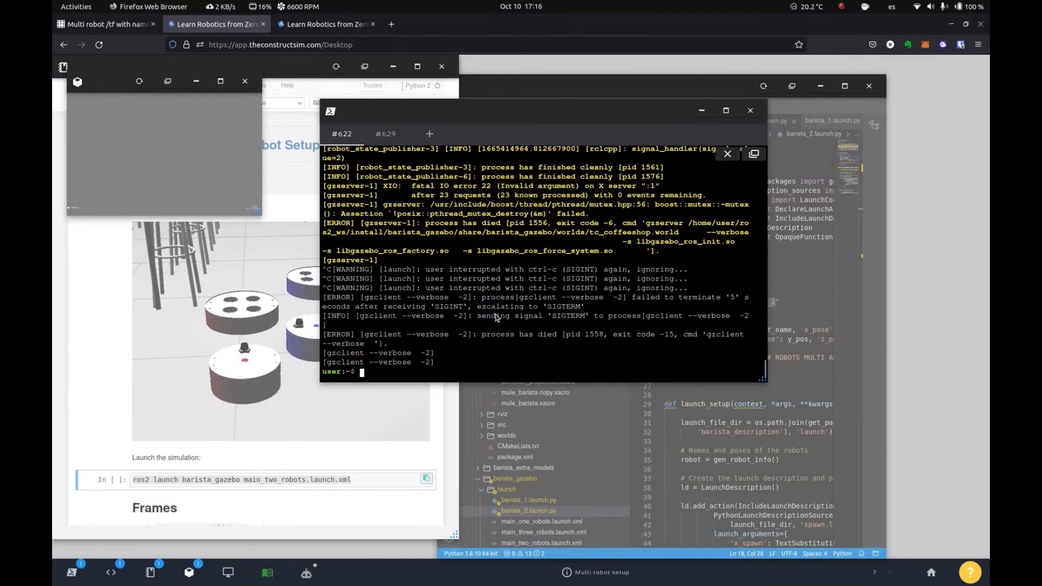
Step: Run ros2 launch barista_gazebo main_two_robots.launch.xml to start the two-robot café simulation
type("ros2 launch barista_gazebo main_two_robots.launch.xml")
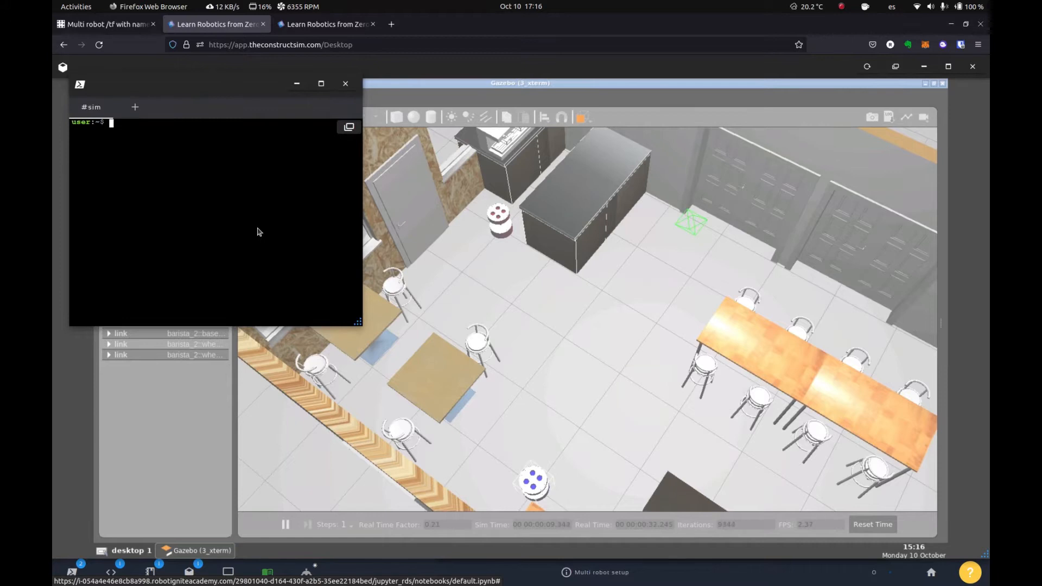
Step: Run ros2 topic list and highlight a namespaced barista topic in the output
type("ros2 topic list")
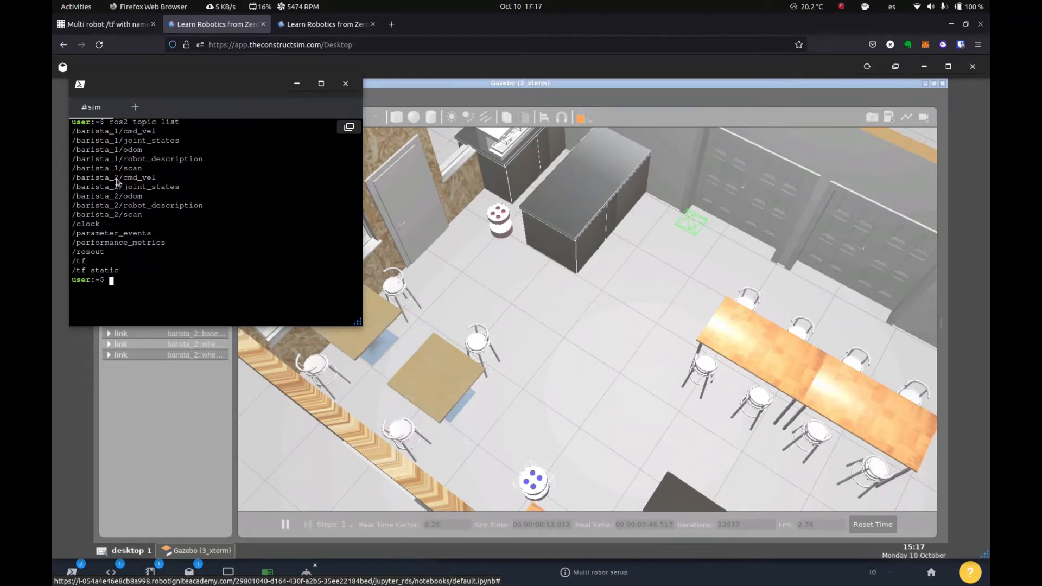
double_click(113, 177)
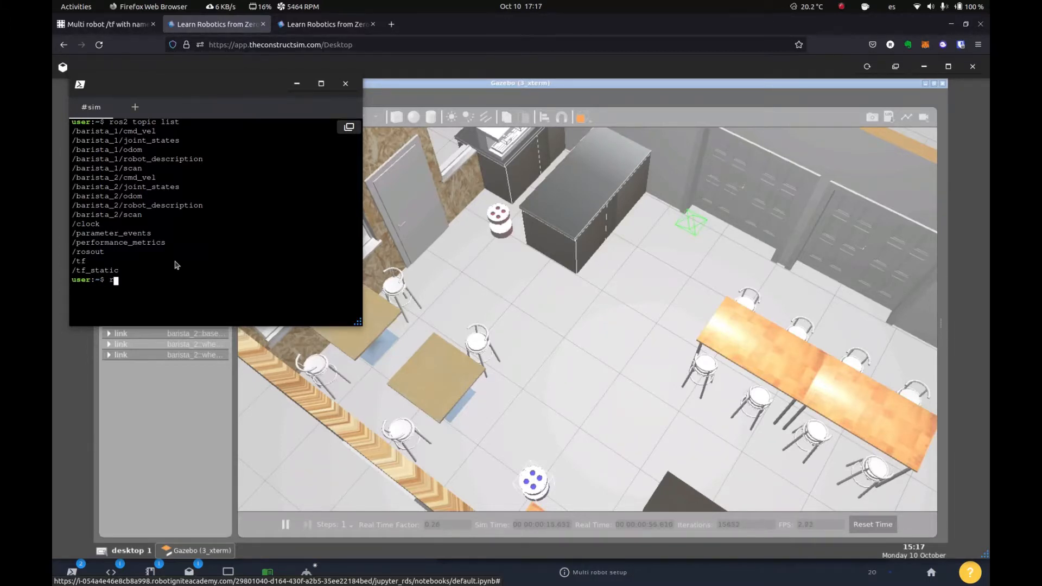
Step: Run teleop_twist_keyboard with cmd_vel:=barista_1/cmd_vel and drive barista_1 from the keyboard
type("ros2 run te")
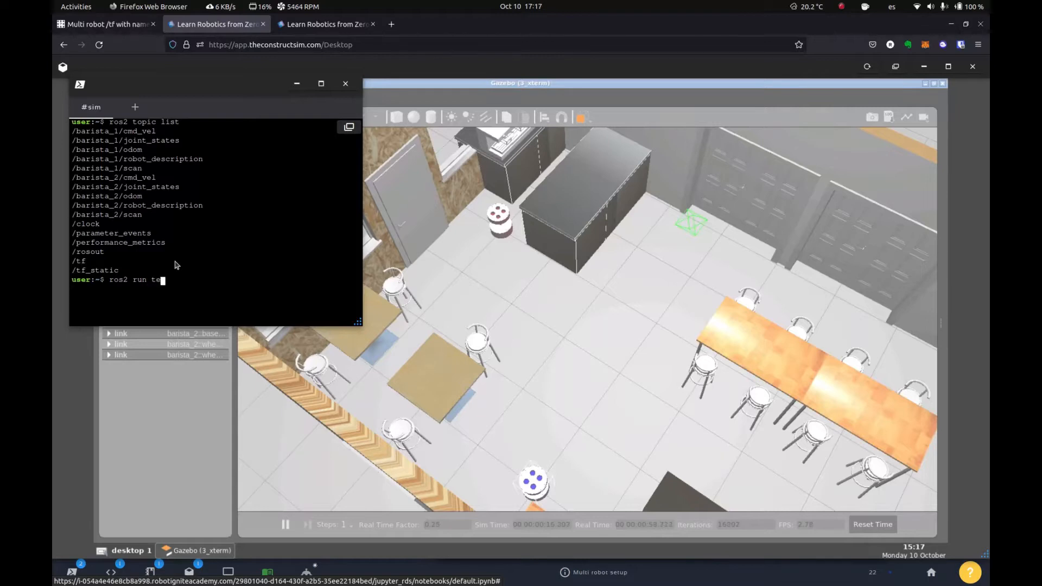
type("le")
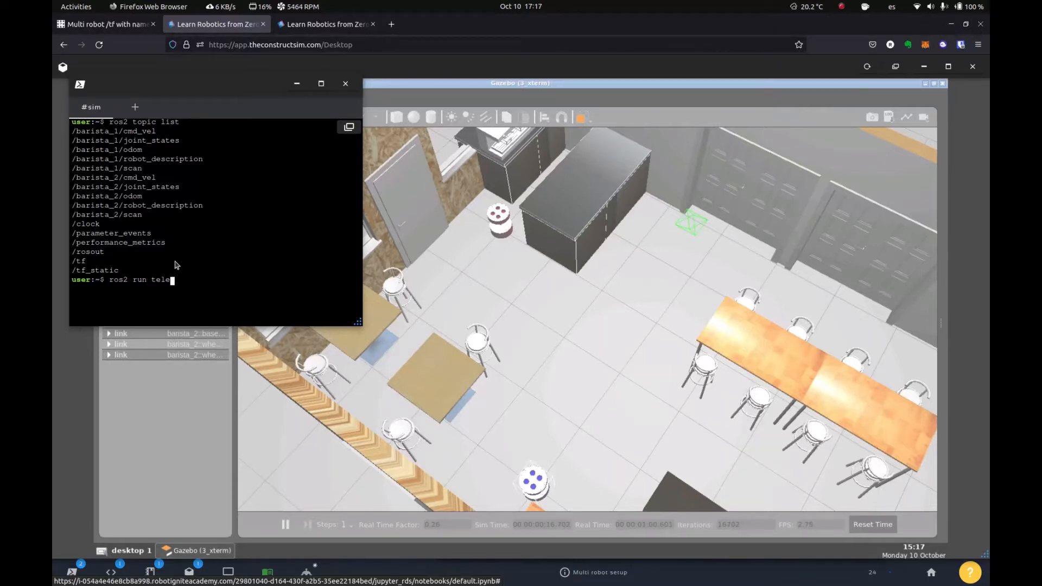
type("op_twist_")
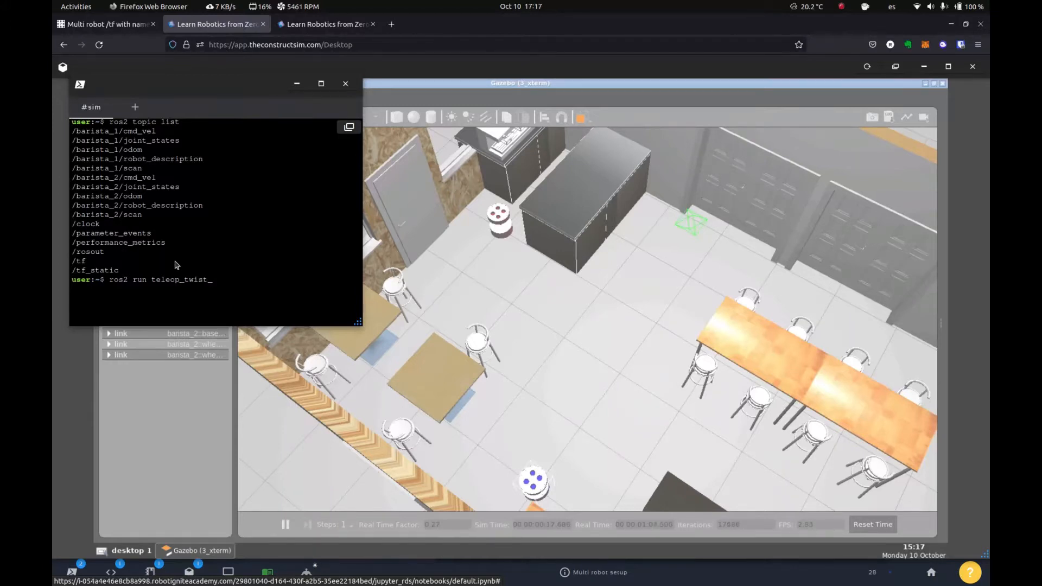
type("keyboard")
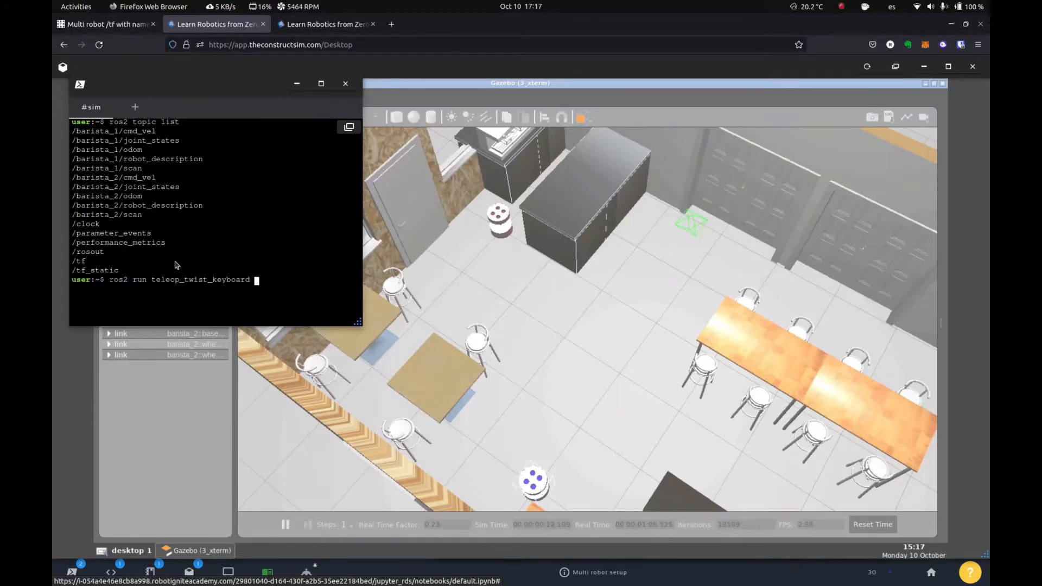
type("te")
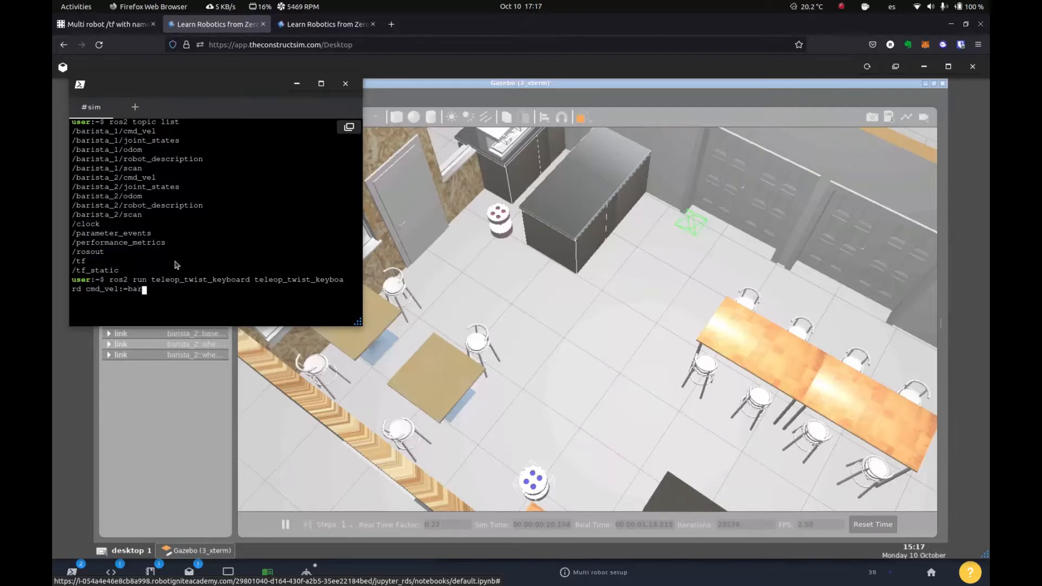
type("ista_1/cmd")
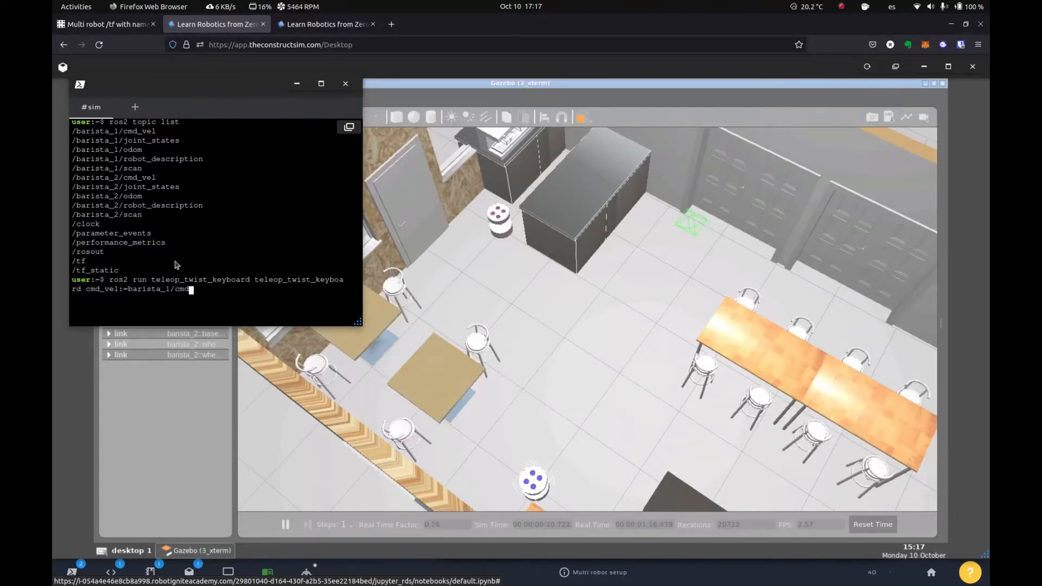
key("Return")
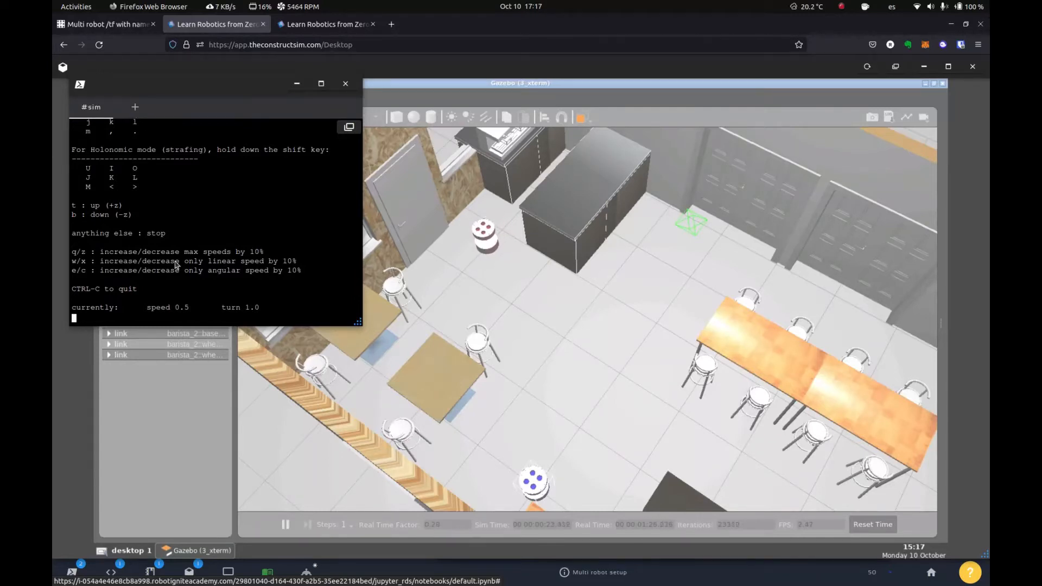
type("ros2 run teleop_twist_keyboard teleop_twist_keyboard cmd_vel:=barista_1/cmd_vel")
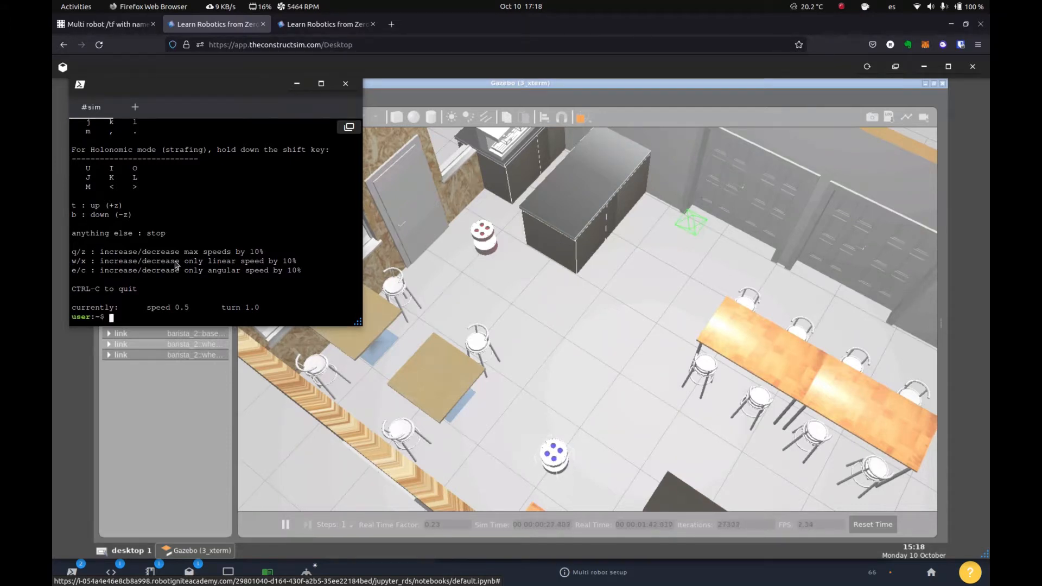
Step: Run ros2 run rqt_tf_tree rqt_tf_tree and bring its window up from the taskbar
type("ros2 run rqt")
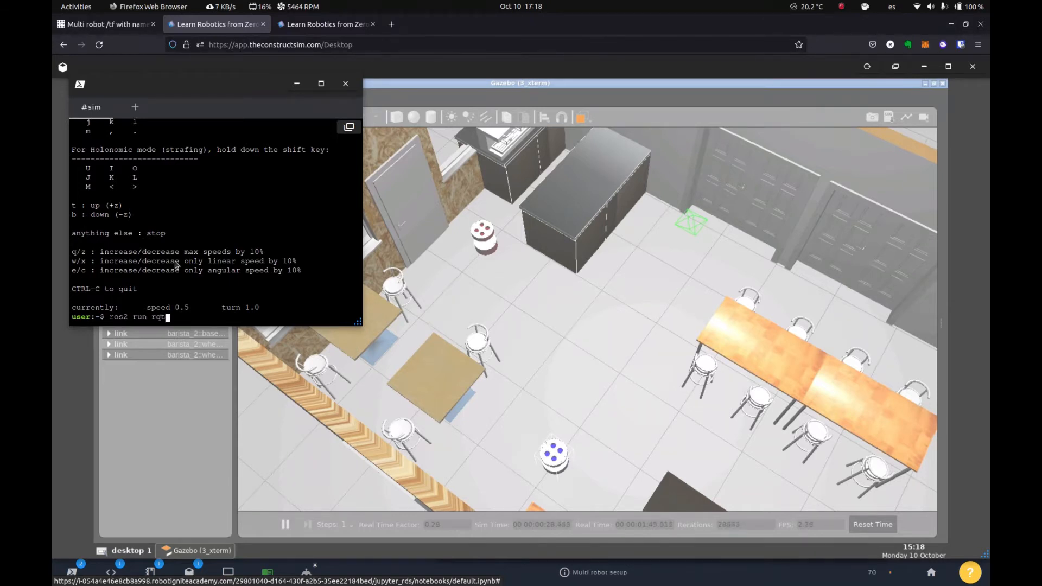
type("_tf_tree r")
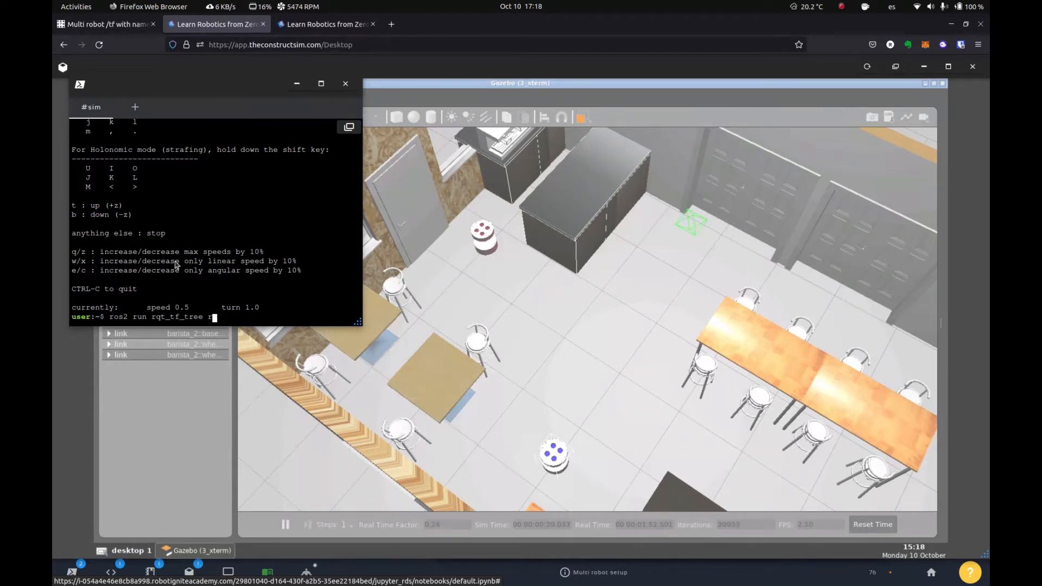
type("qt_tf_tree")
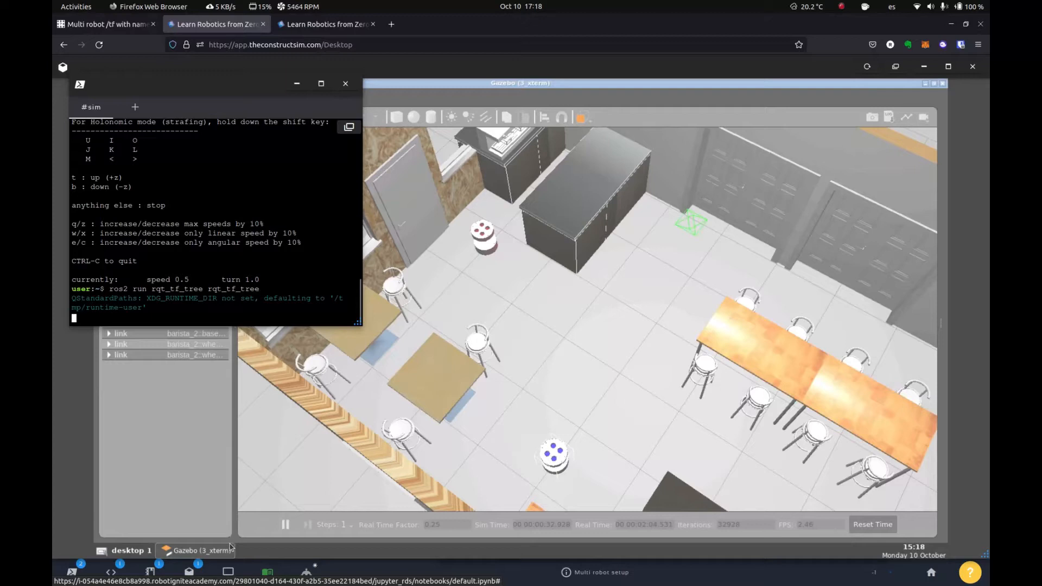
left_click(228, 572)
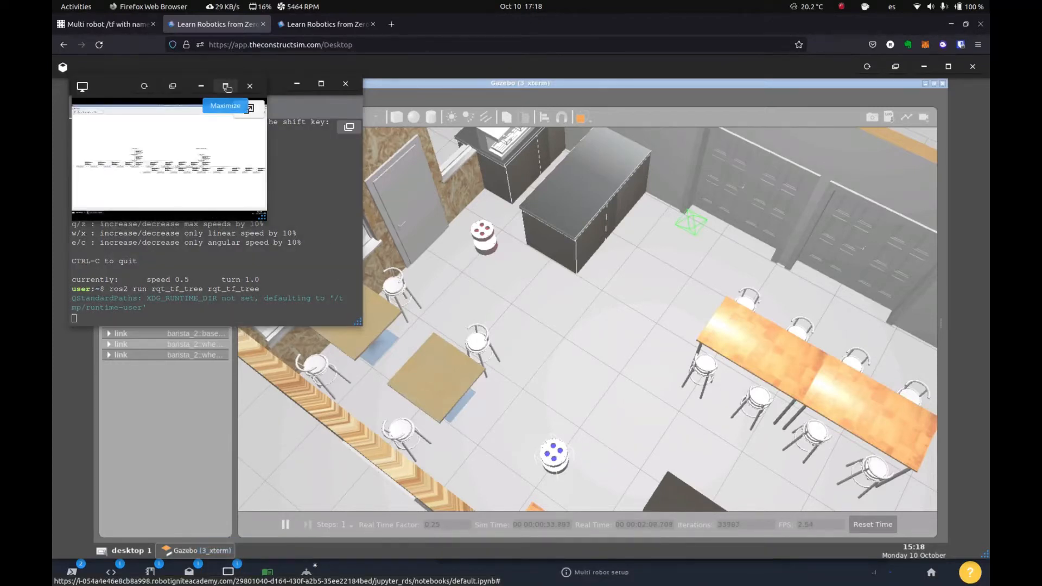
Step: Maximize the TF tree window to show the barista_1 and barista_2 frame branches
left_click(227, 87)
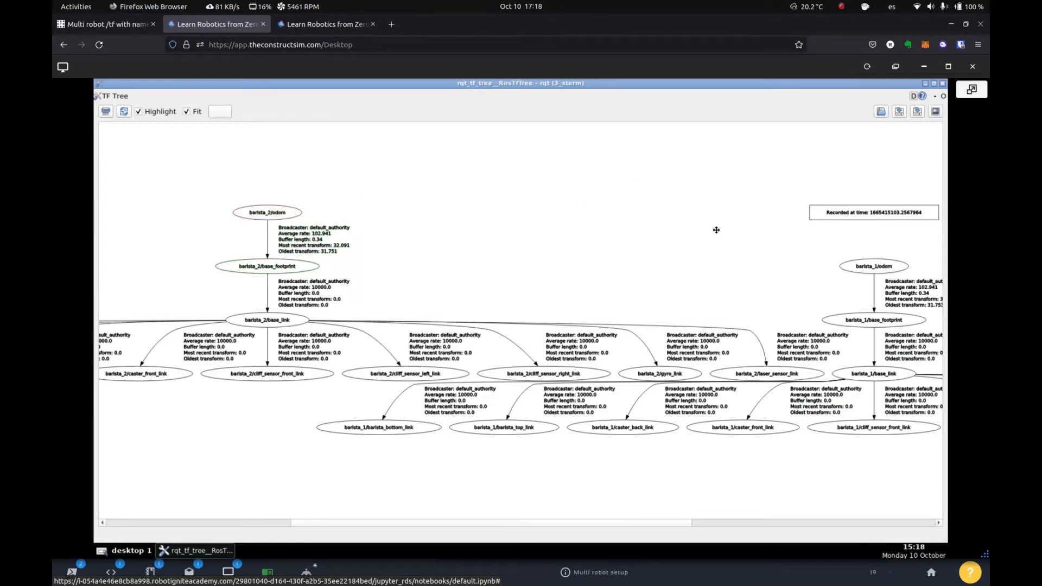
mouse_move(556, 254)
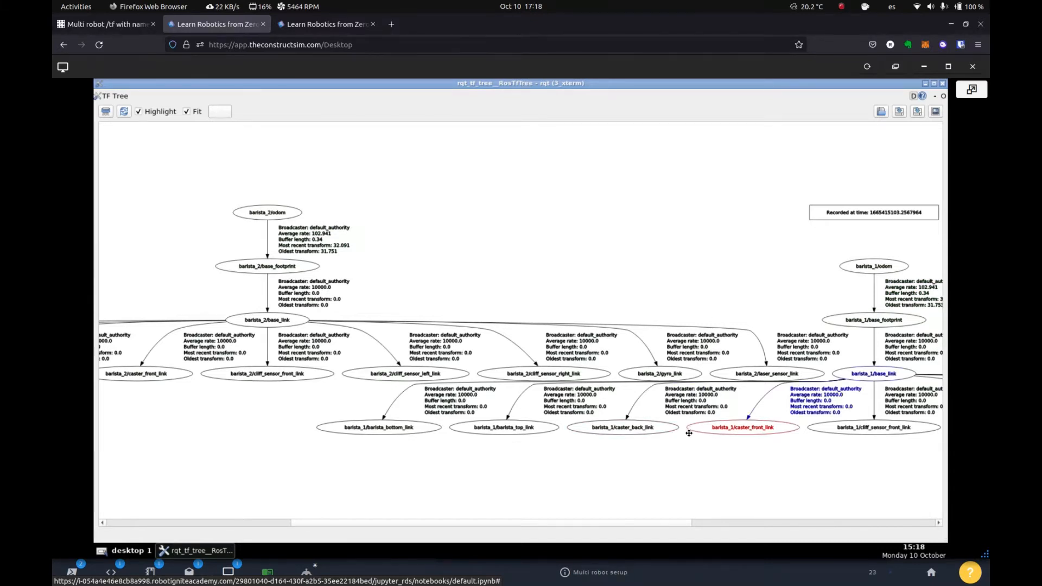
mouse_move(390, 492)
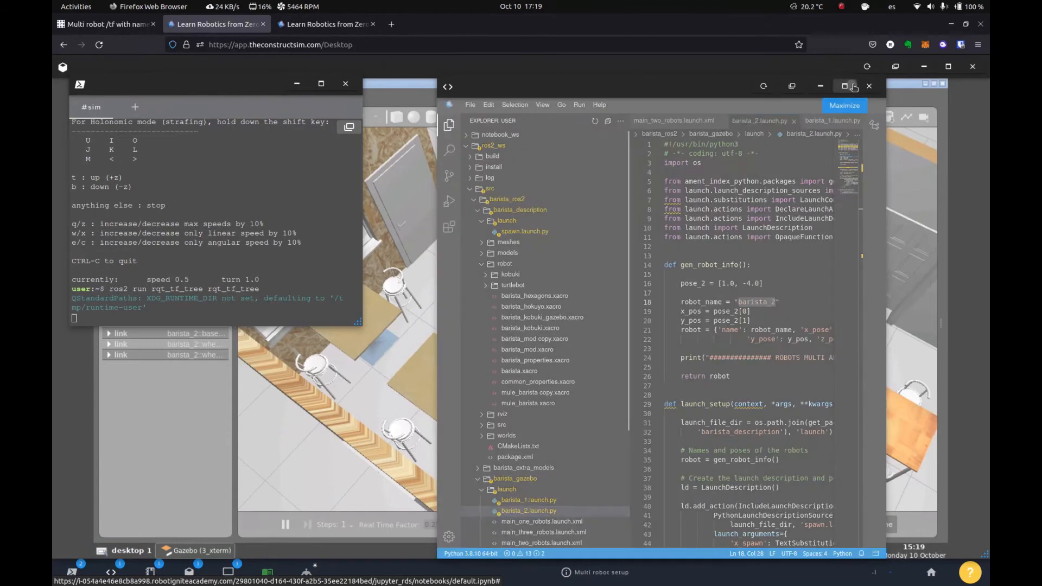
Step: Maximize the IDE and expand barista_ros2, barista_gazebo and barista_description in the Explorer
left_click(853, 87)
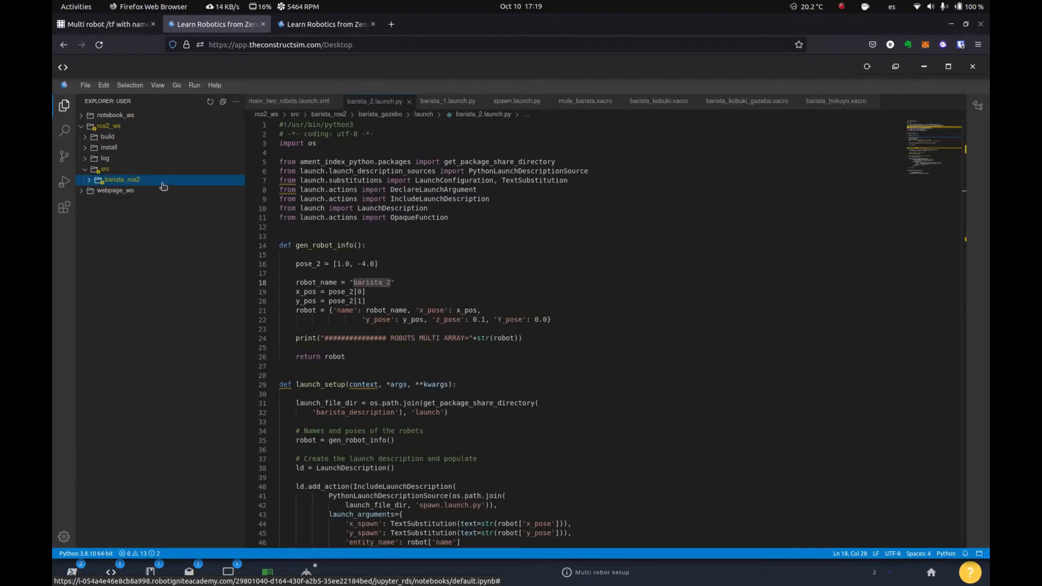
left_click(123, 179)
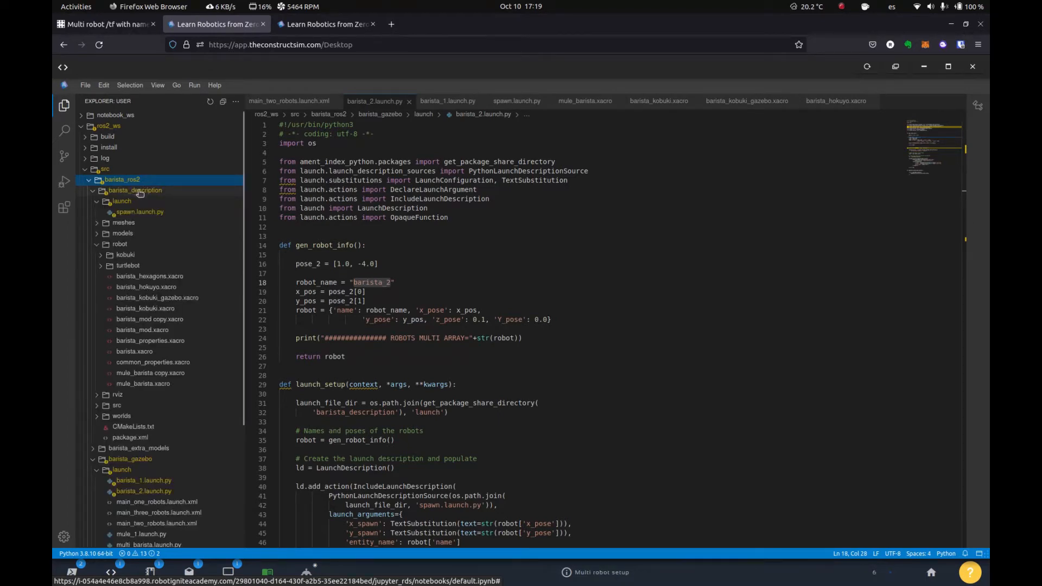
left_click(135, 190)
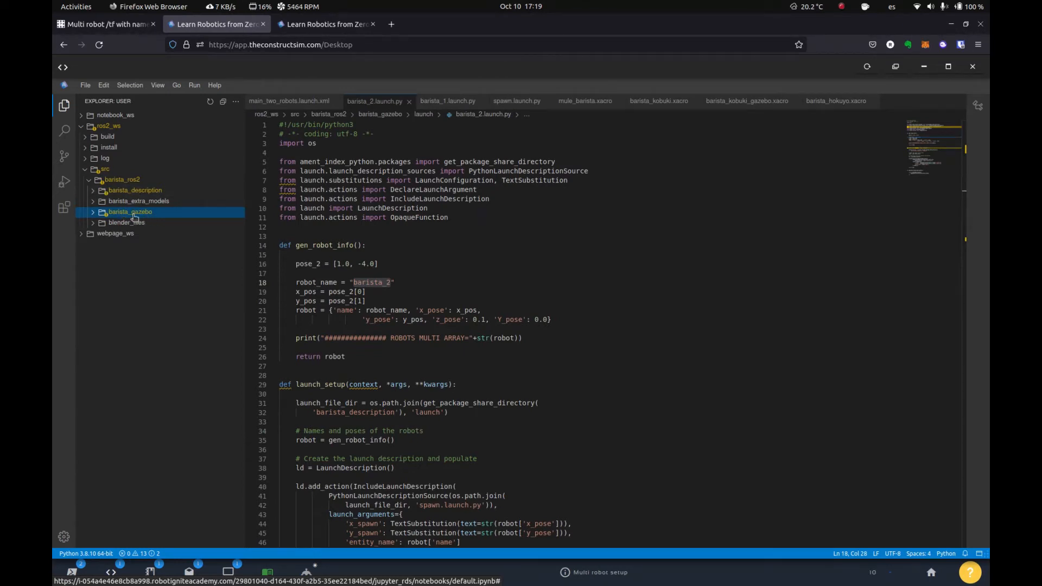
left_click(129, 211)
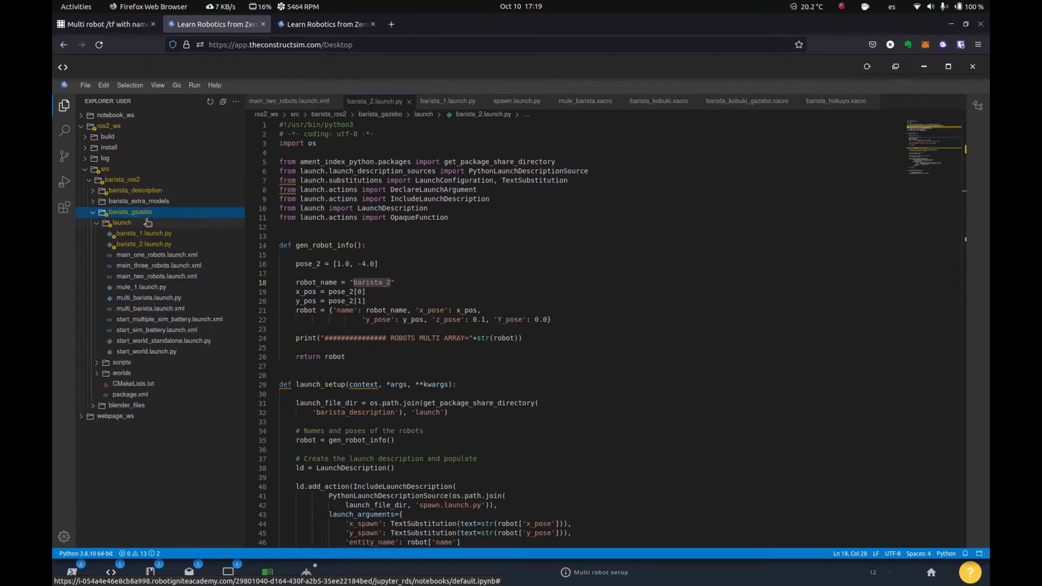
left_click(135, 190)
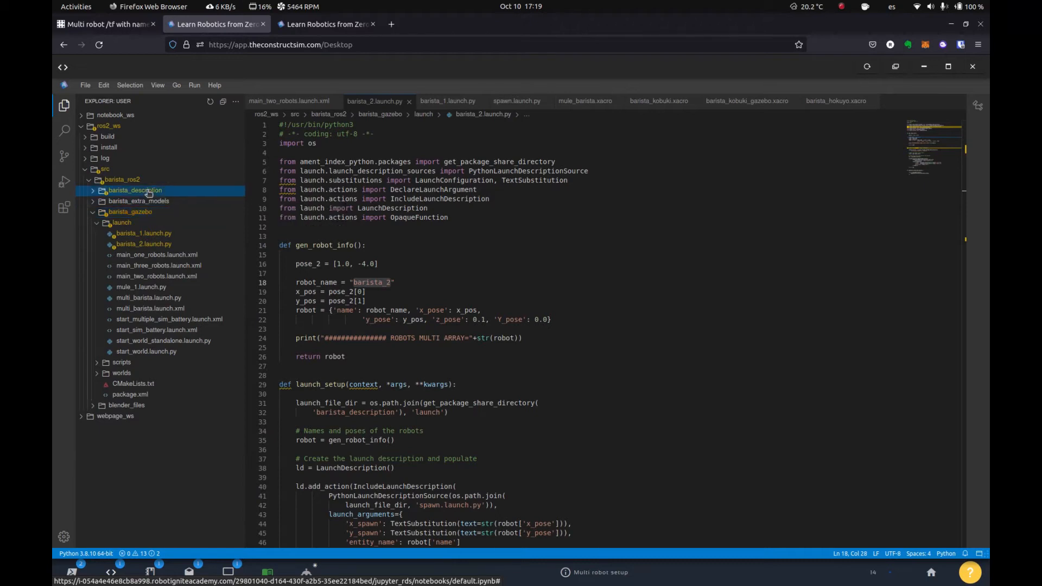
left_click(135, 190)
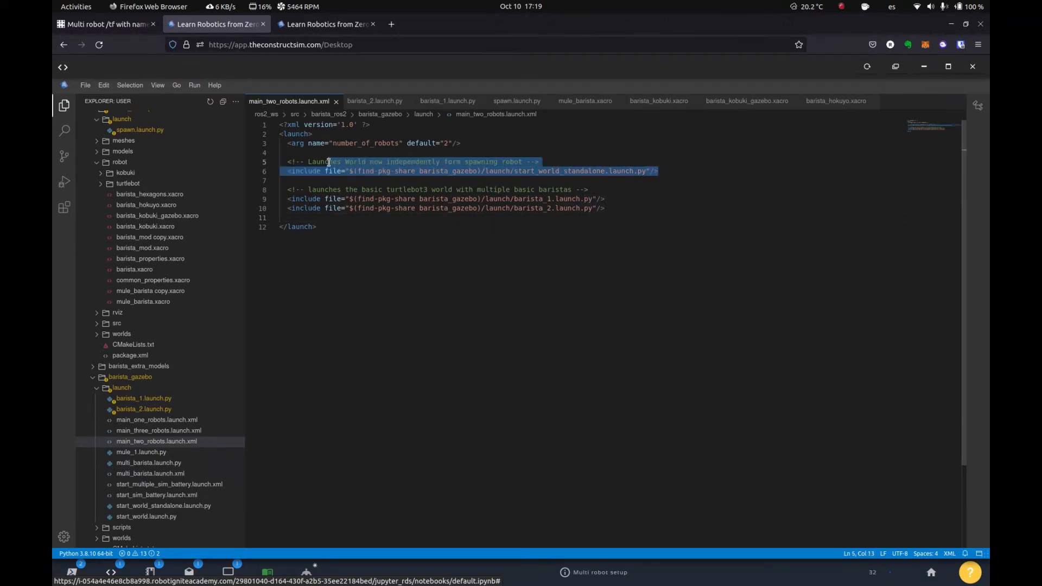
Step: Bring up barista_1.launch.py showing robot barista_1 at pose [4.0, -1.0] including spawn.launch.py
left_click(625, 171)
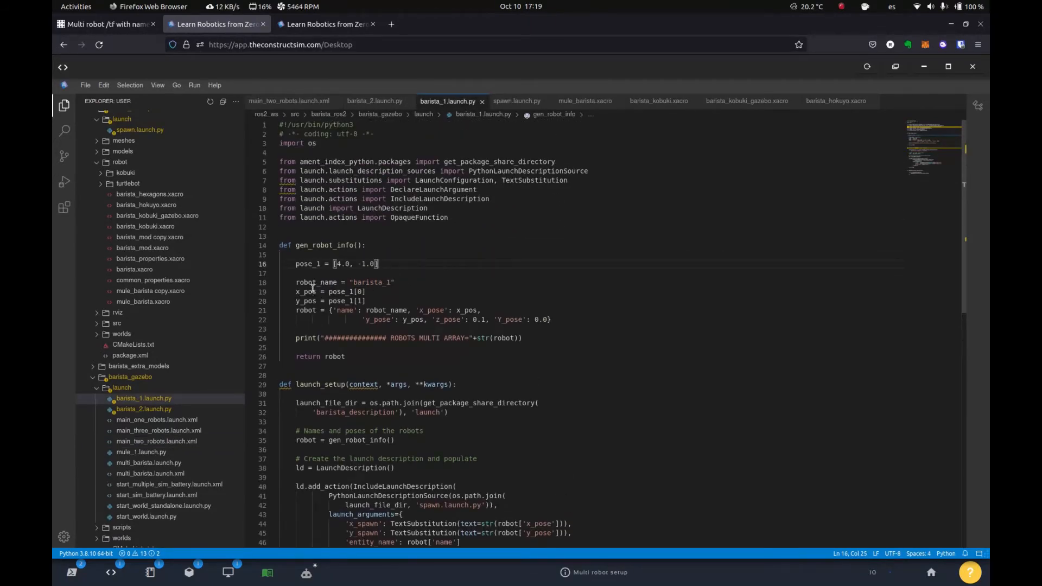
Step: Contrast robot_name barista_1 with barista_2's launch file, then view spawn.launch.py's xacro_file setting
double_click(372, 282)
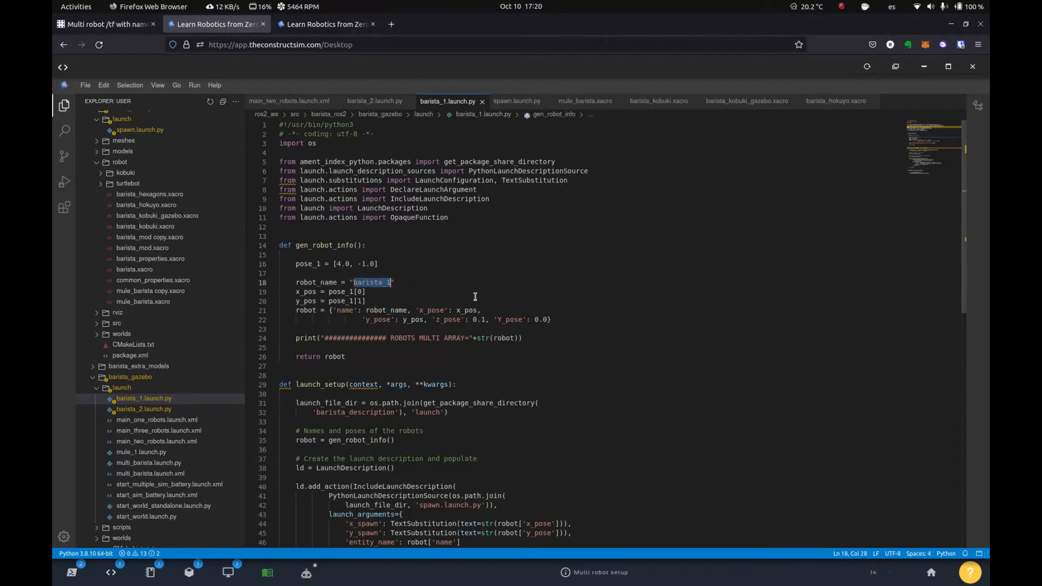
mouse_move(403, 235)
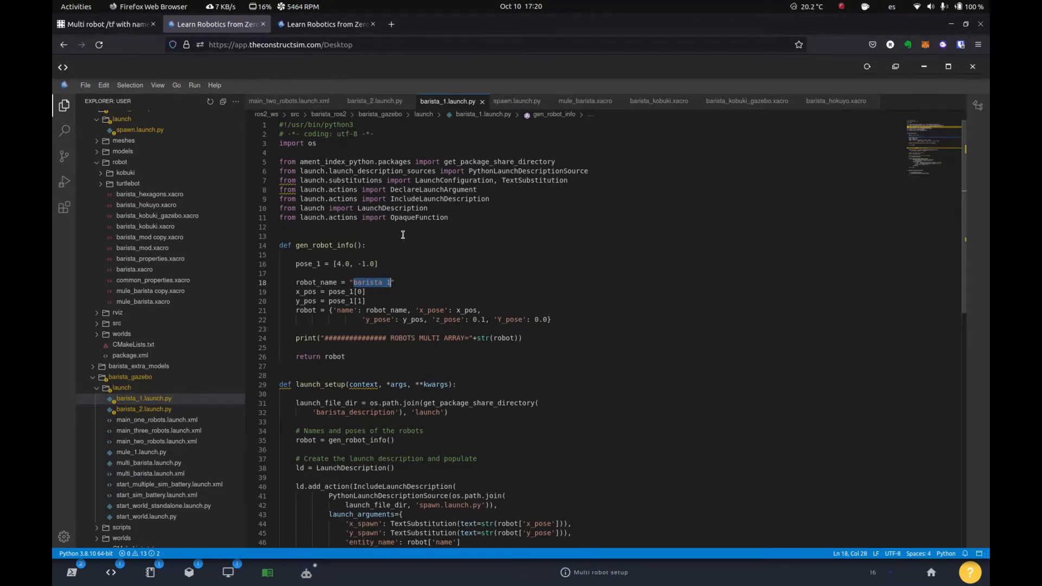
left_click(144, 409)
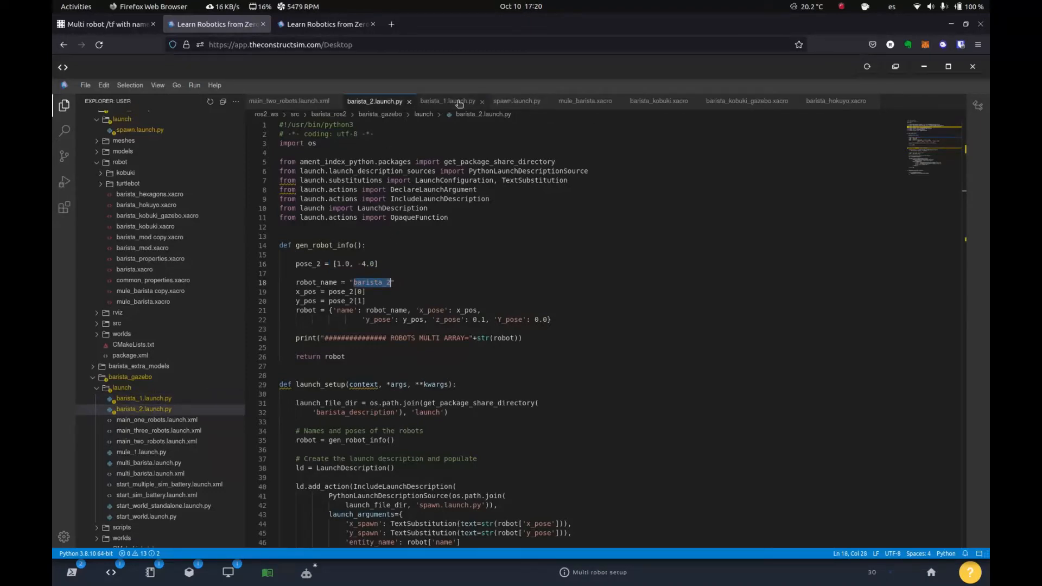
left_click(447, 101)
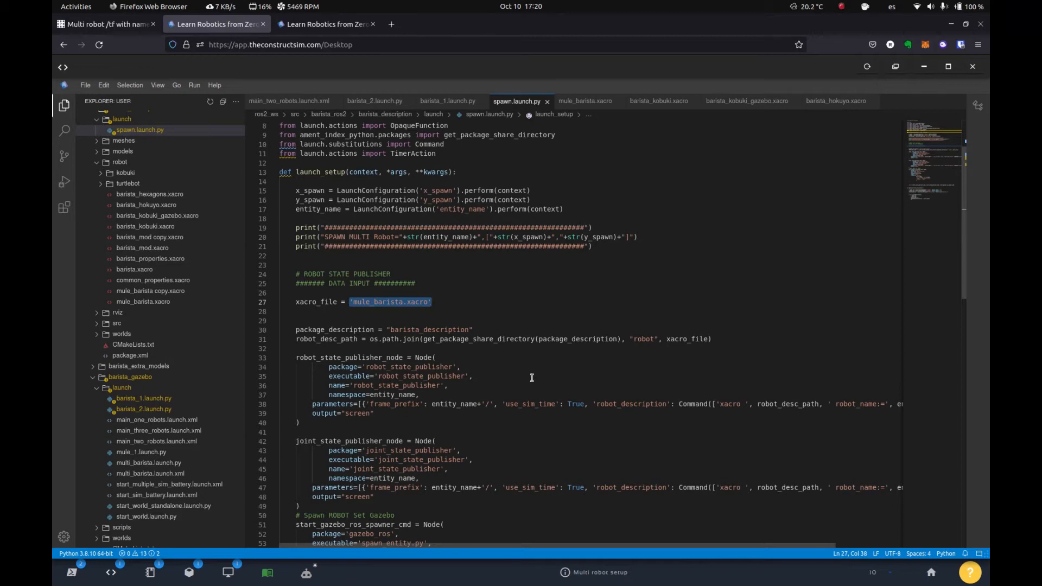
Step: Highlight every use of entity_name namespacing the state publishers in spawn.launch.py
scroll("down", 3)
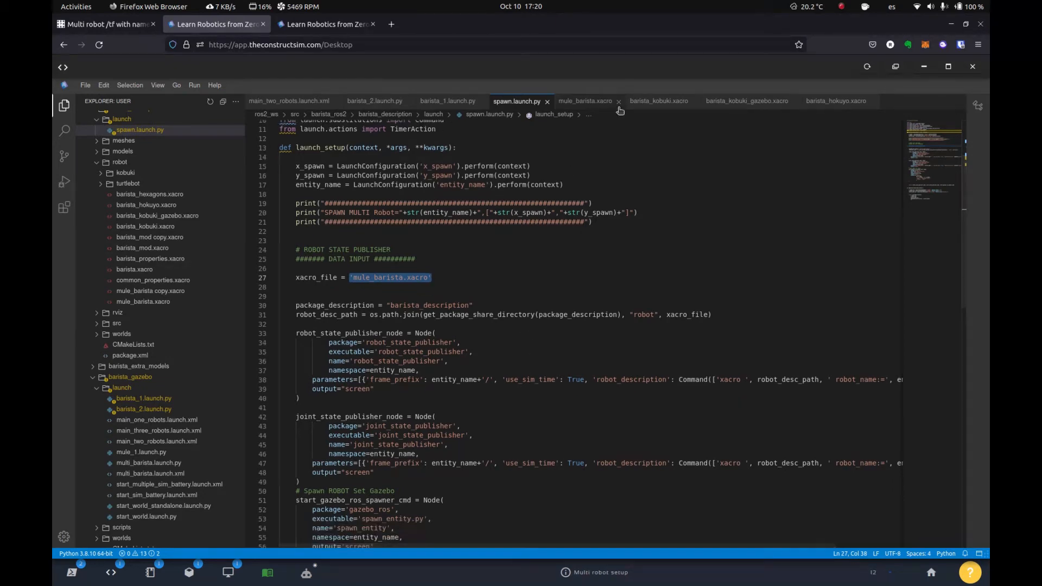
left_click(584, 101)
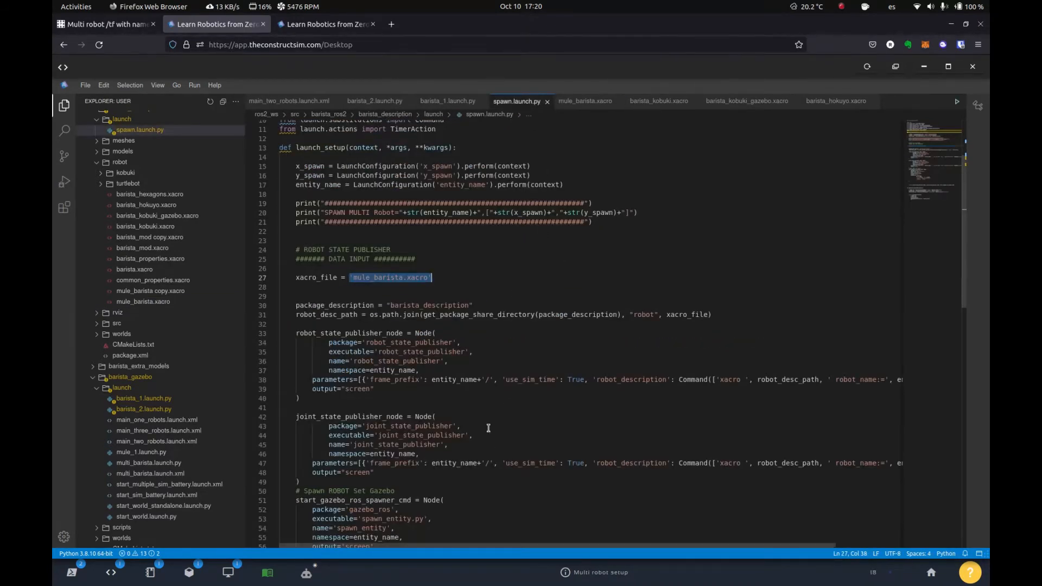
scroll("down", 3)
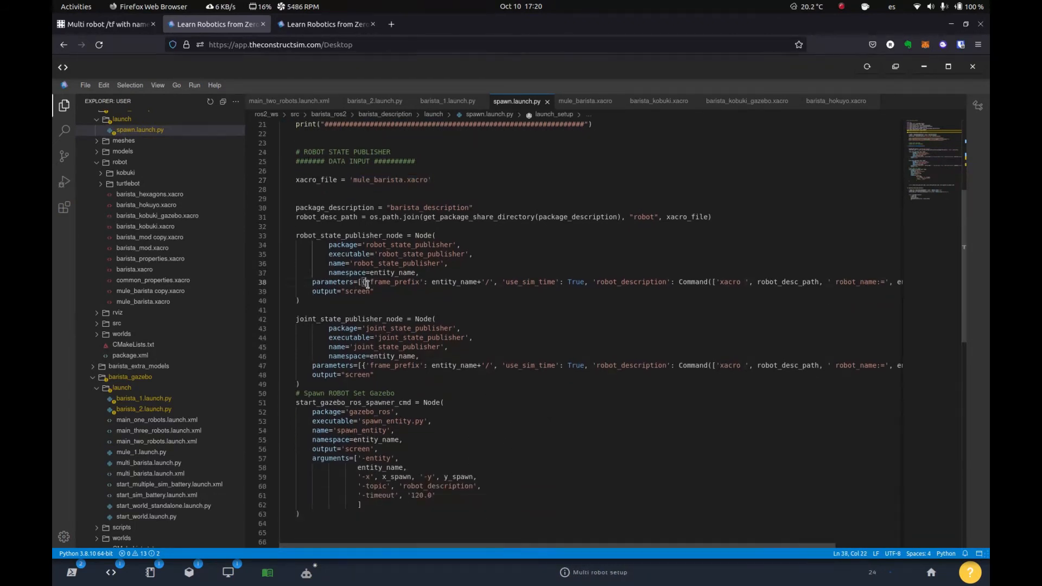
left_click(443, 283)
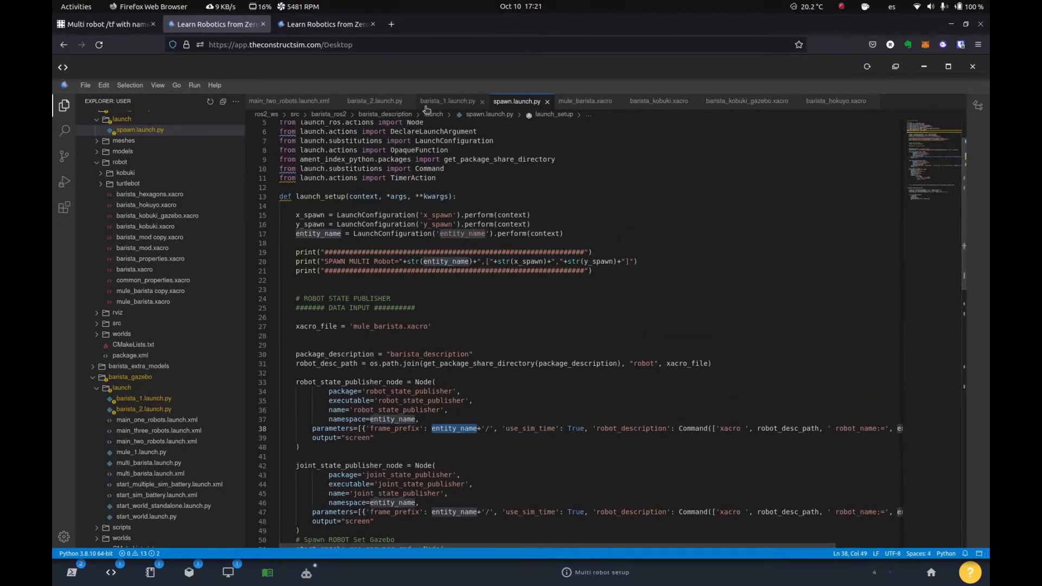
Step: Revisit barista_1.launch.py, then highlight the robot_name:= argument in spawn.launch.py's xacro Command
left_click(447, 101)
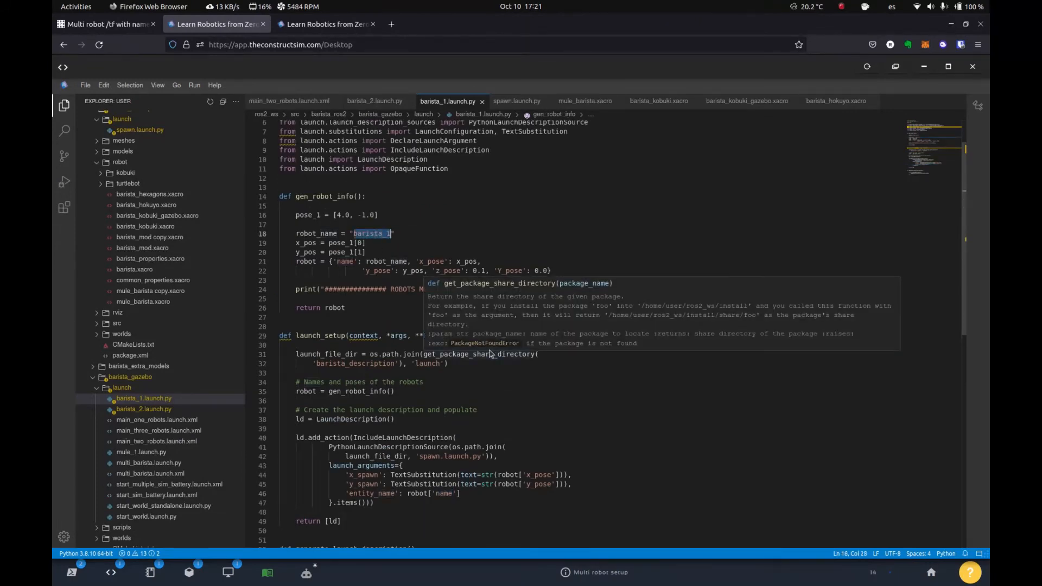
mouse_move(517, 101)
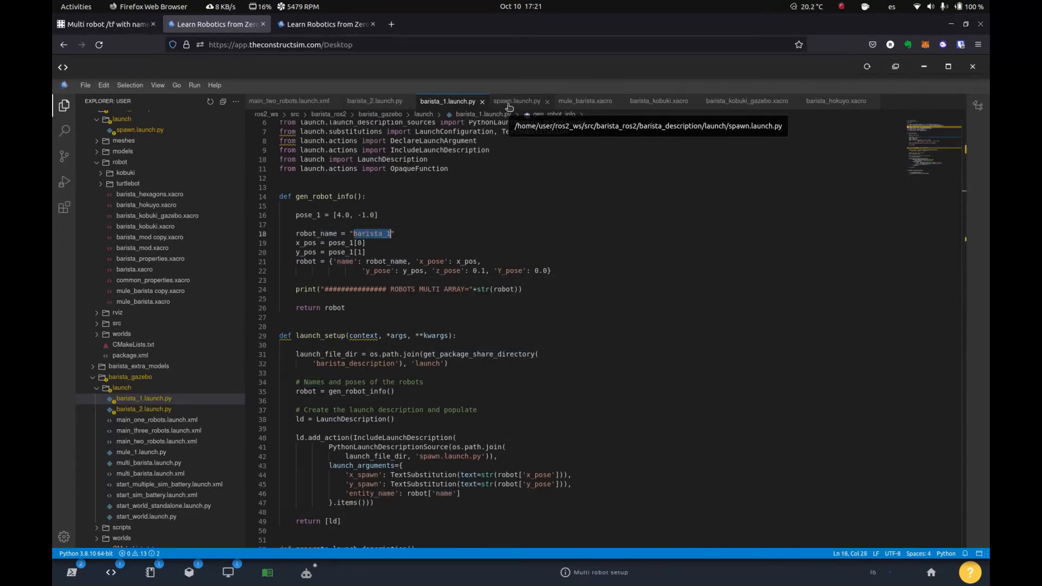
left_click(517, 101)
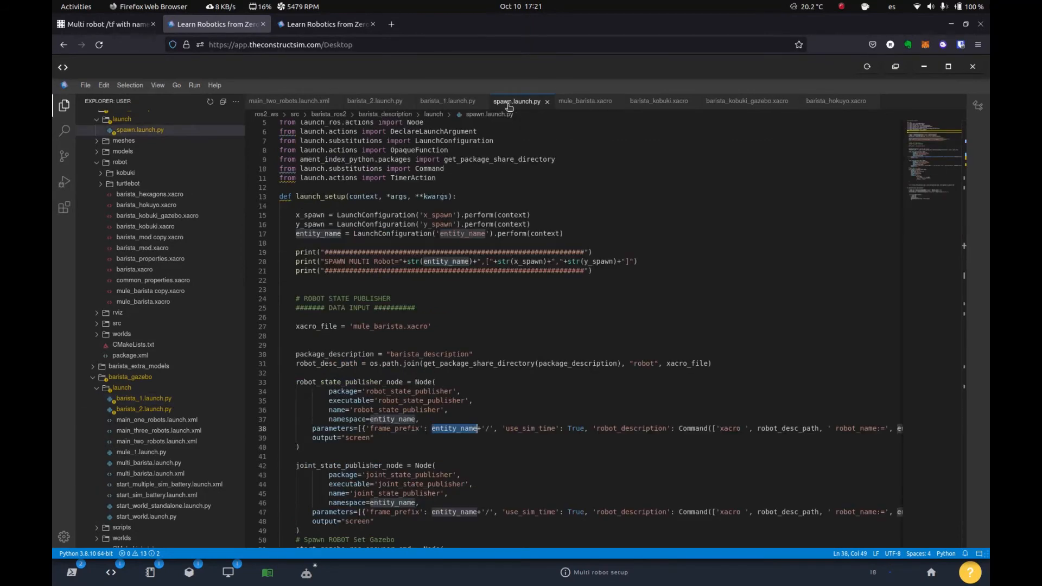
scroll("down", 3)
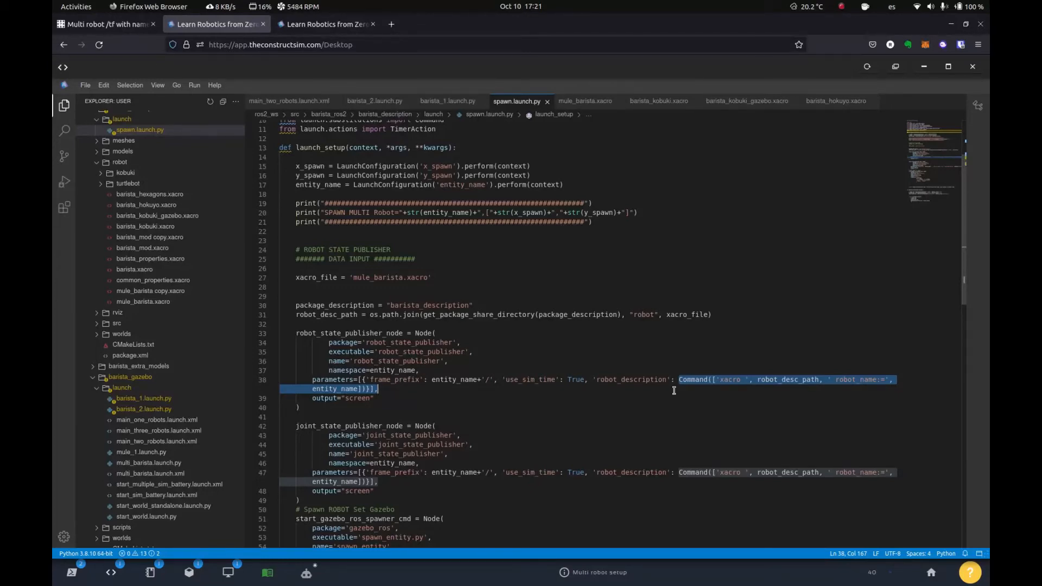
mouse_move(805, 380)
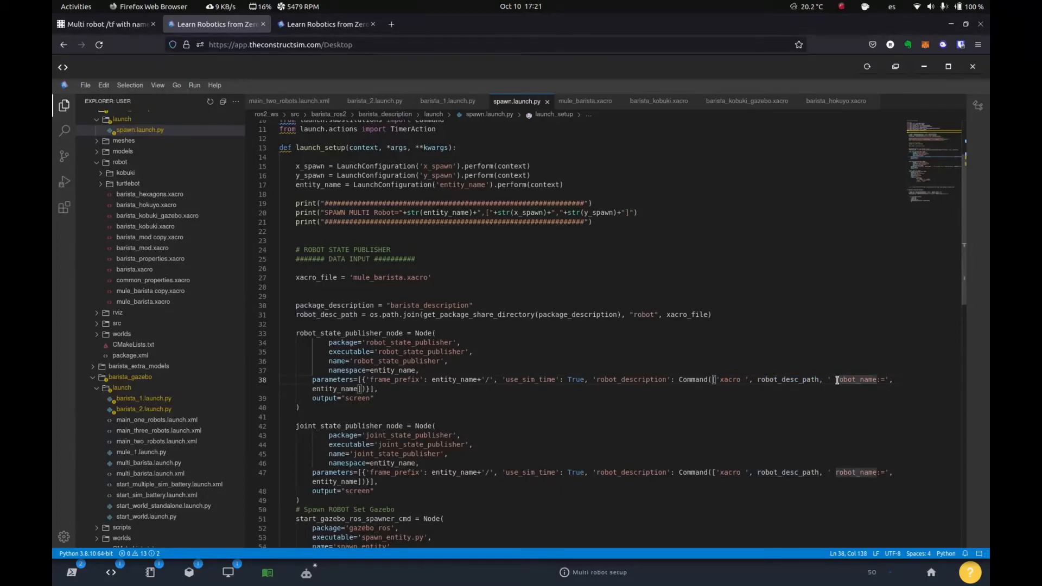
double_click(857, 380)
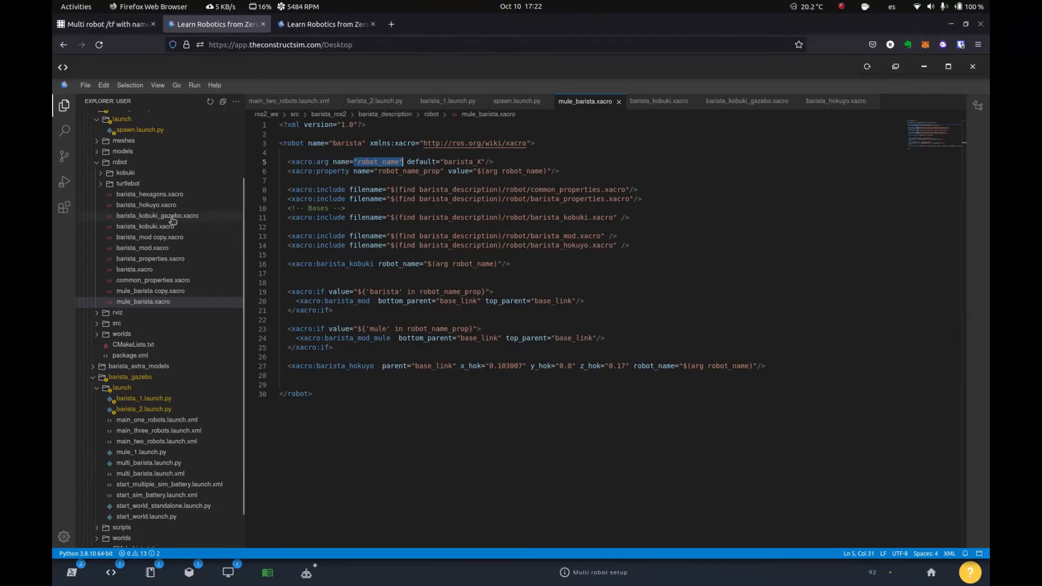
Step: Show barista_kobuki_gazebo.xacro's robot_name argument declaration
left_click(157, 215)
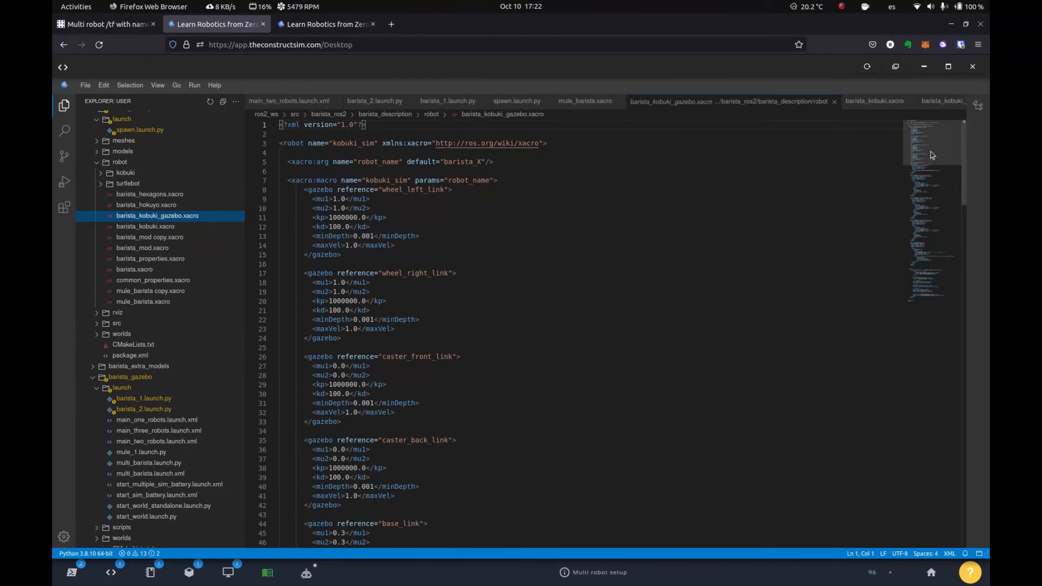
scroll("down", 3)
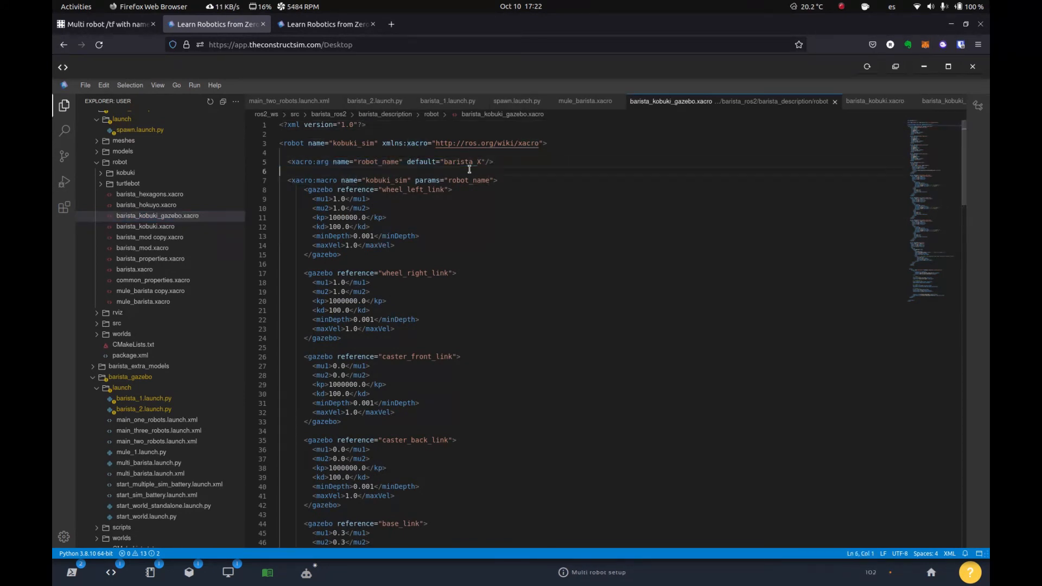
double_click(460, 162)
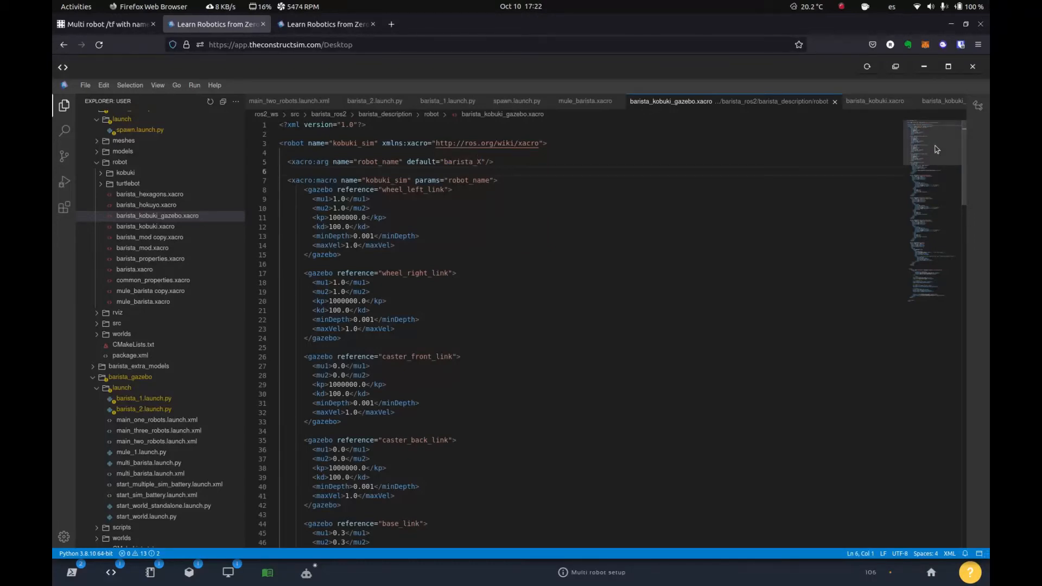
Step: Highlight ${robot_name} in the diff_drive plugin's cmd_vel remapping and odometry frame
scroll("down", 3)
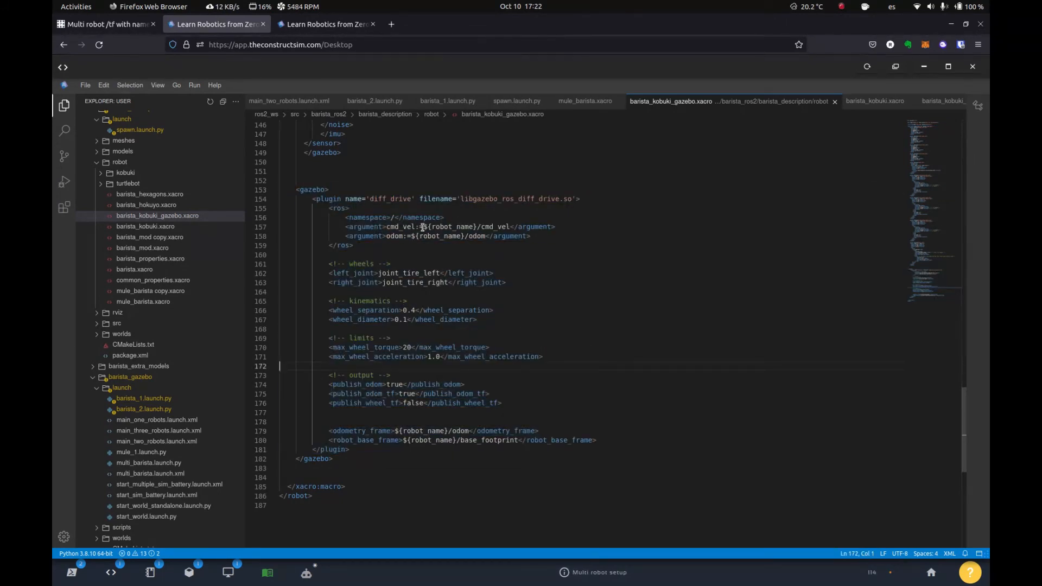
double_click(454, 227)
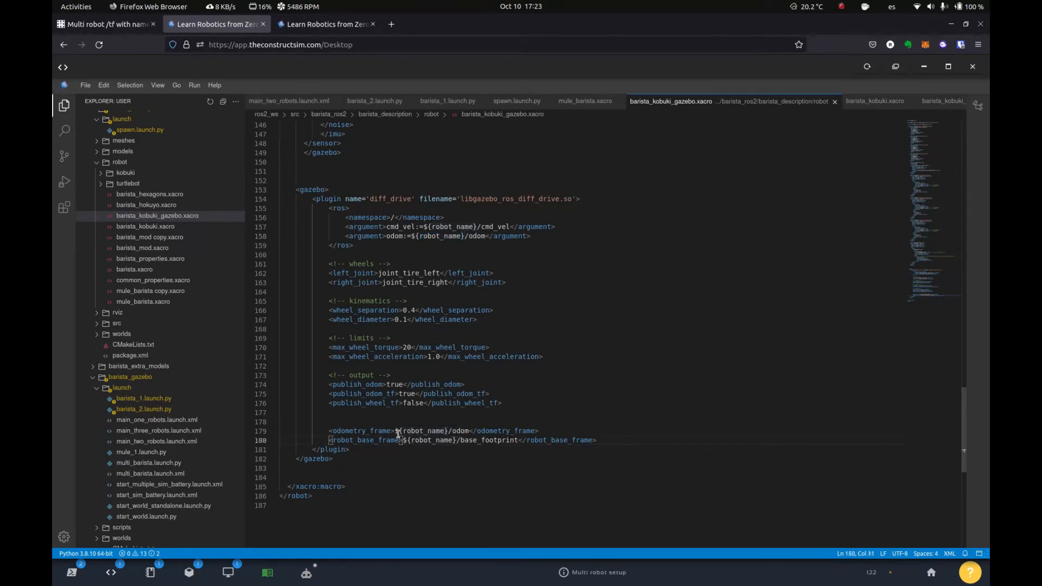
double_click(424, 431)
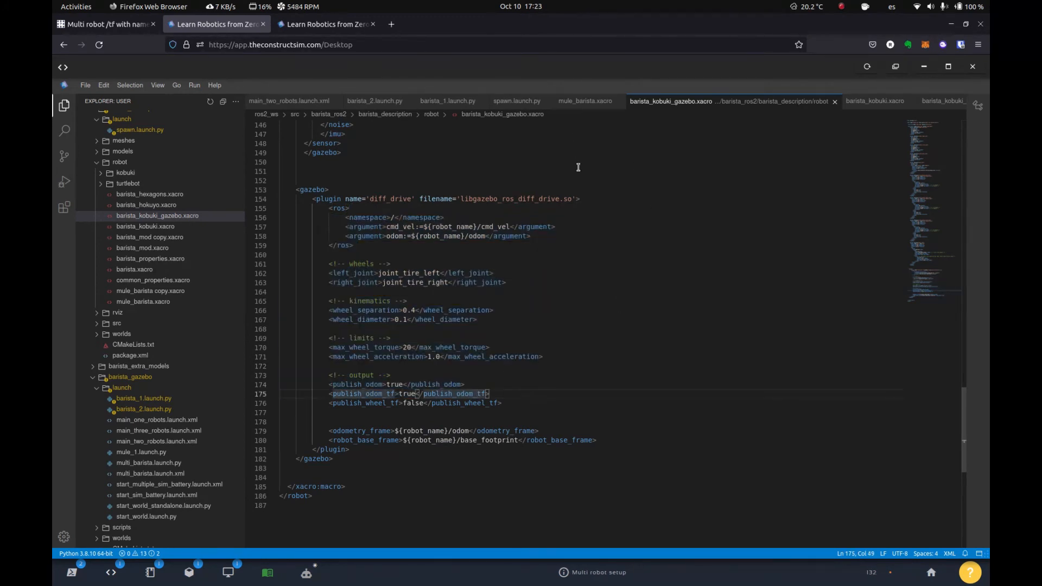
mouse_move(887, 121)
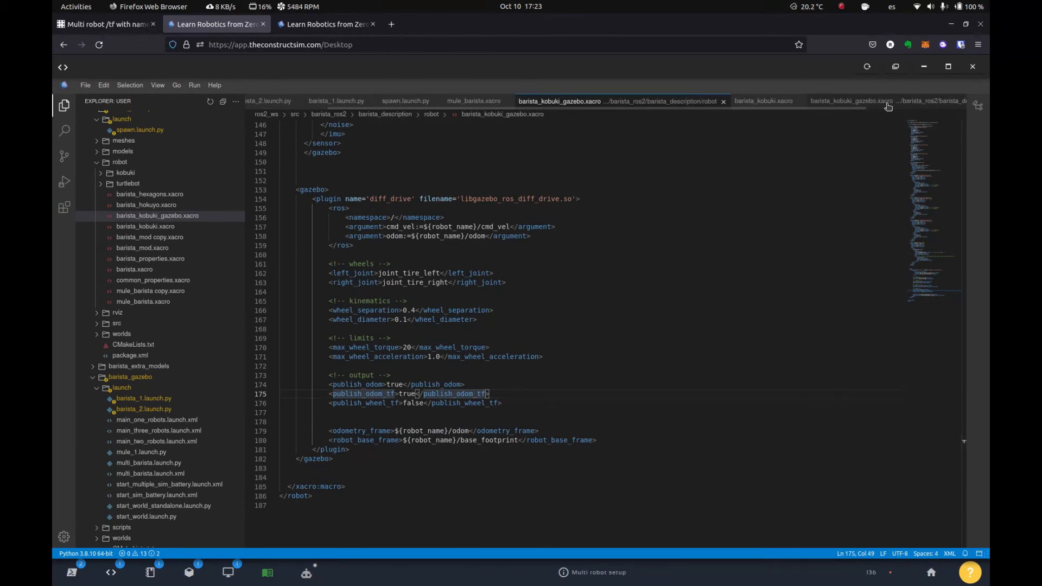
mouse_move(206, 212)
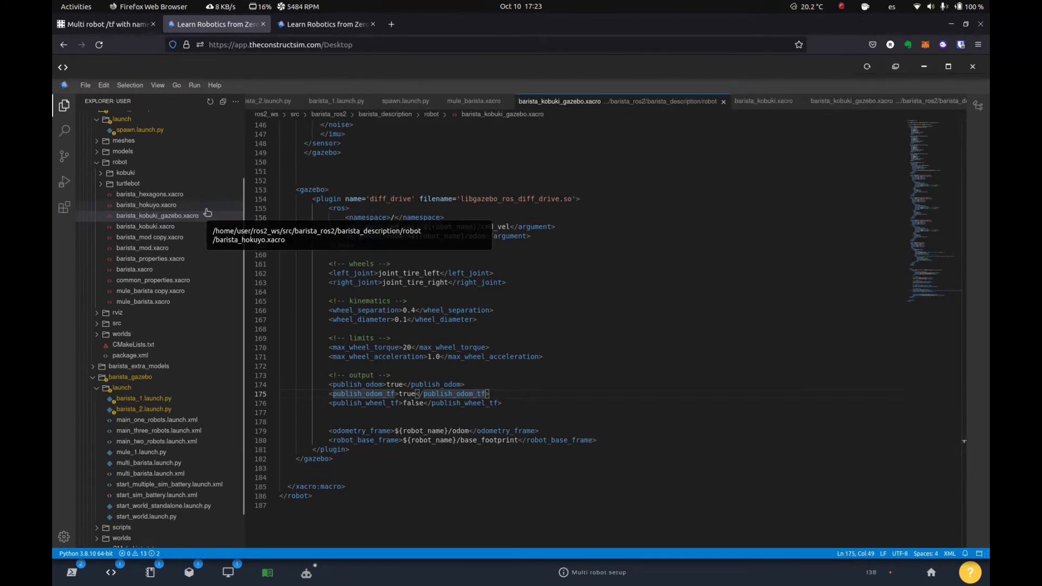
Step: Show barista_hokuyo.xacro with ${robot_name} highlighted in the laser plugin's namespace and frame_name
left_click(147, 206)
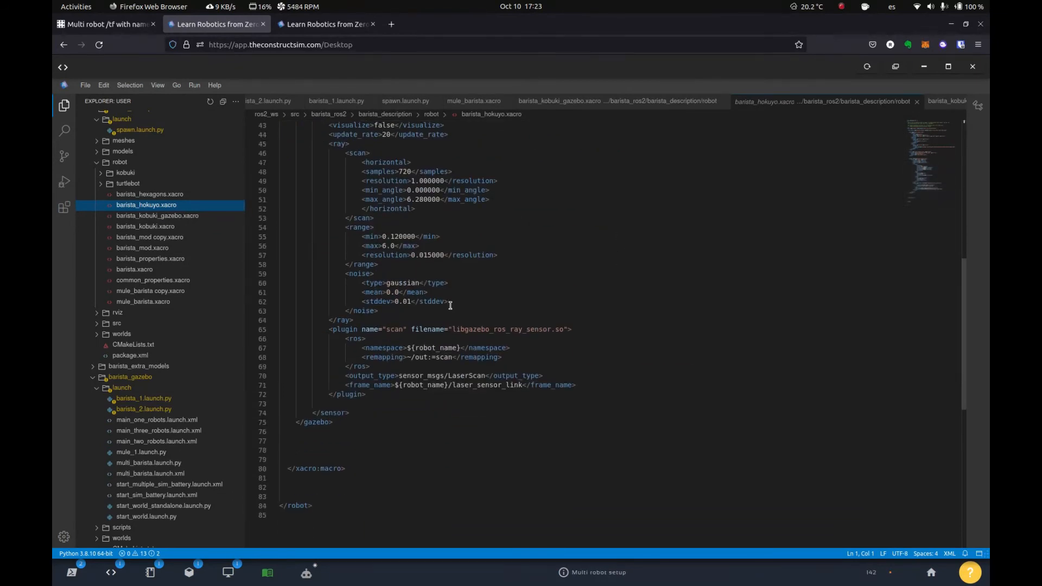
double_click(434, 347)
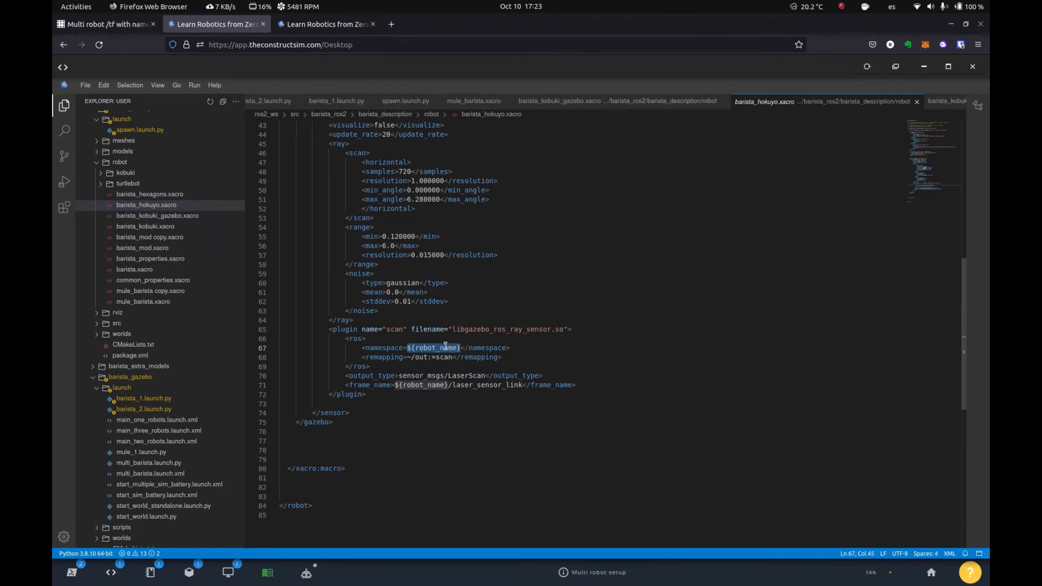
left_click(399, 385)
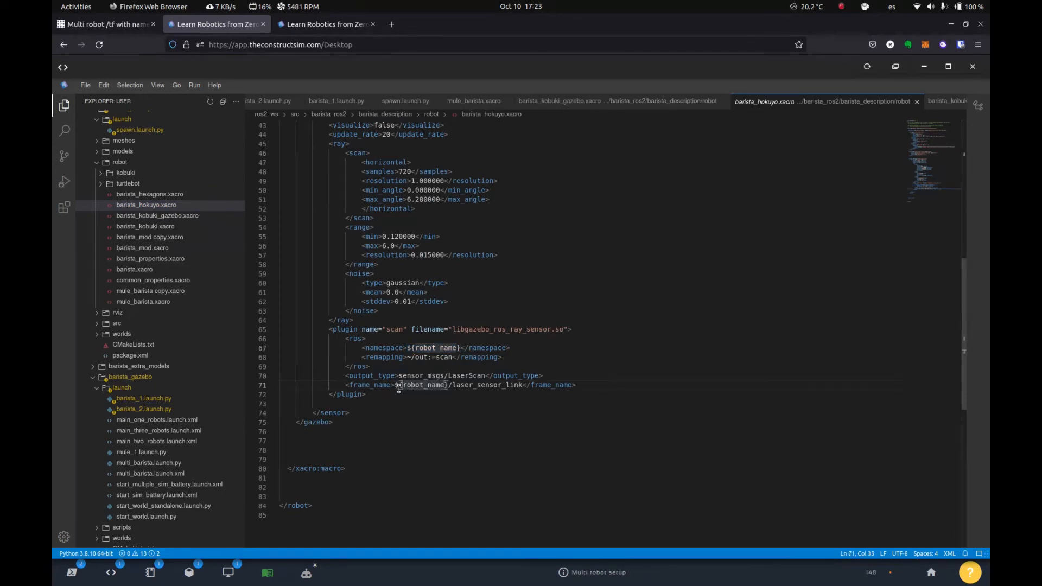
double_click(422, 384)
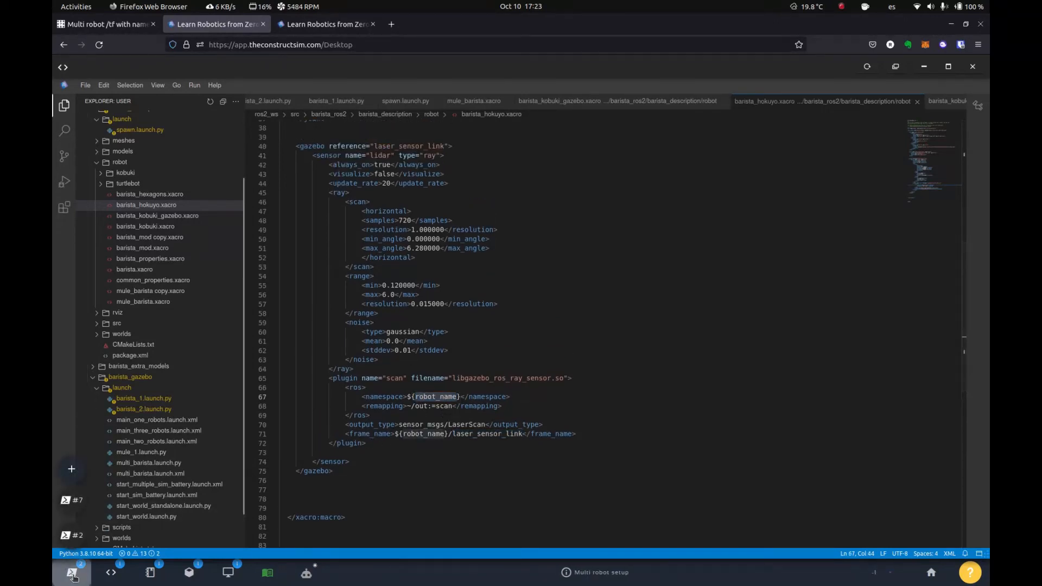
left_click(72, 573)
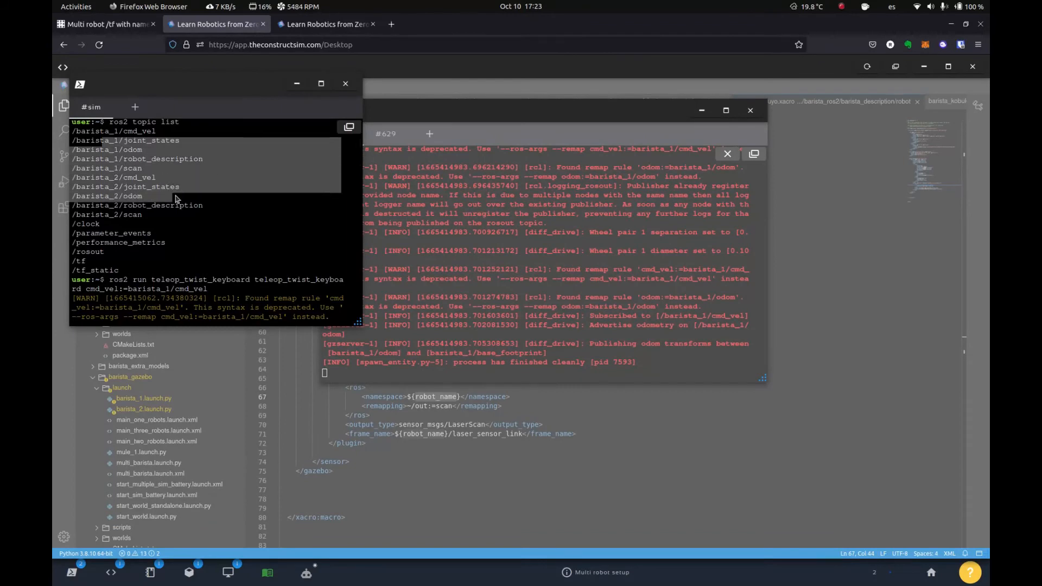
mouse_move(484, 318)
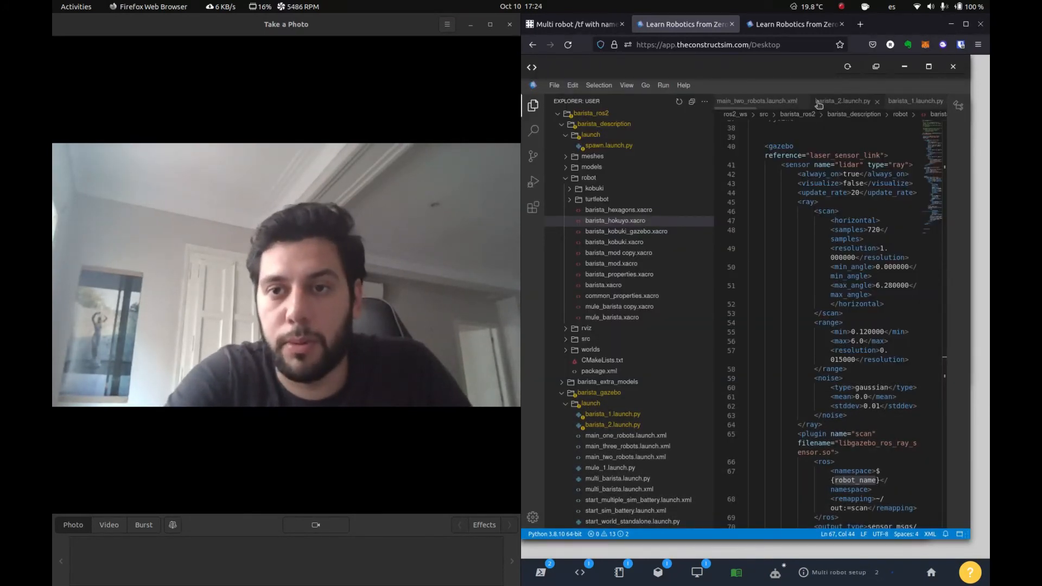
Step: Show main_two_robots.launch.xml and select its include line for barista_2.launch.py
left_click(757, 100)
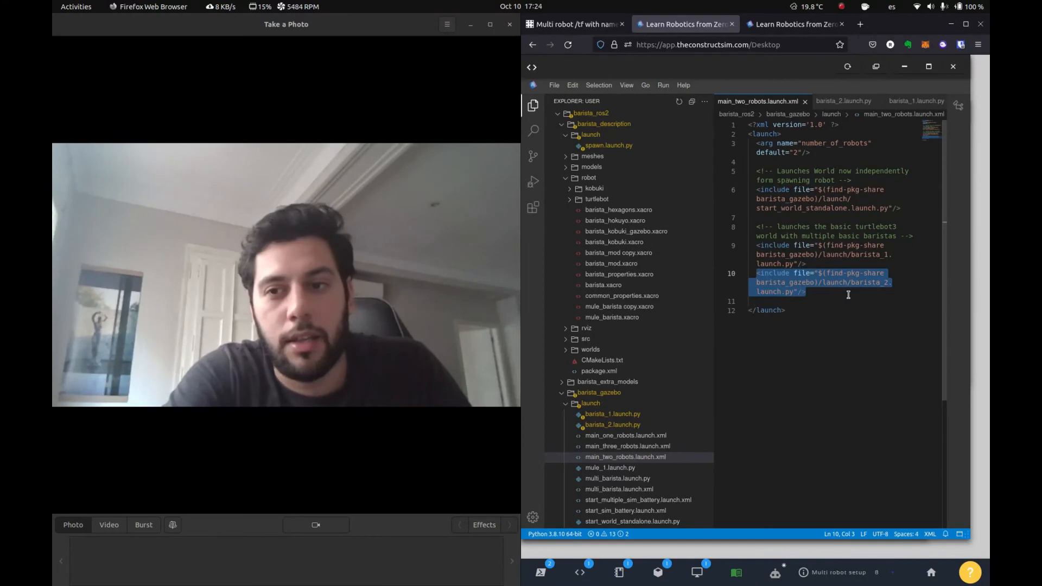
left_click(612, 425)
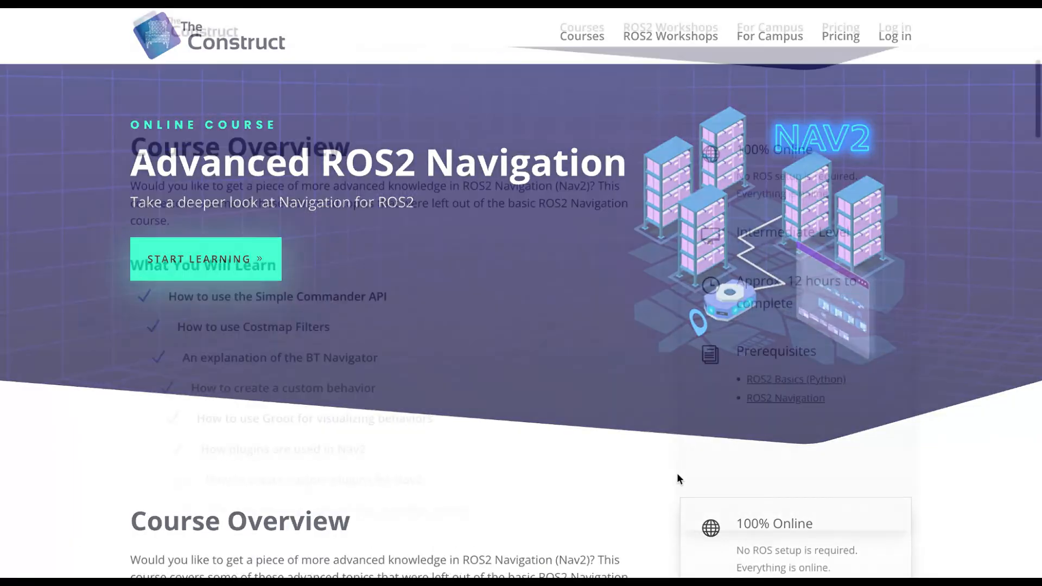
Step: Scroll the Advanced ROS2 Navigation course page and expand the Unit 2: Behavior Trees description
scroll("down", 3)
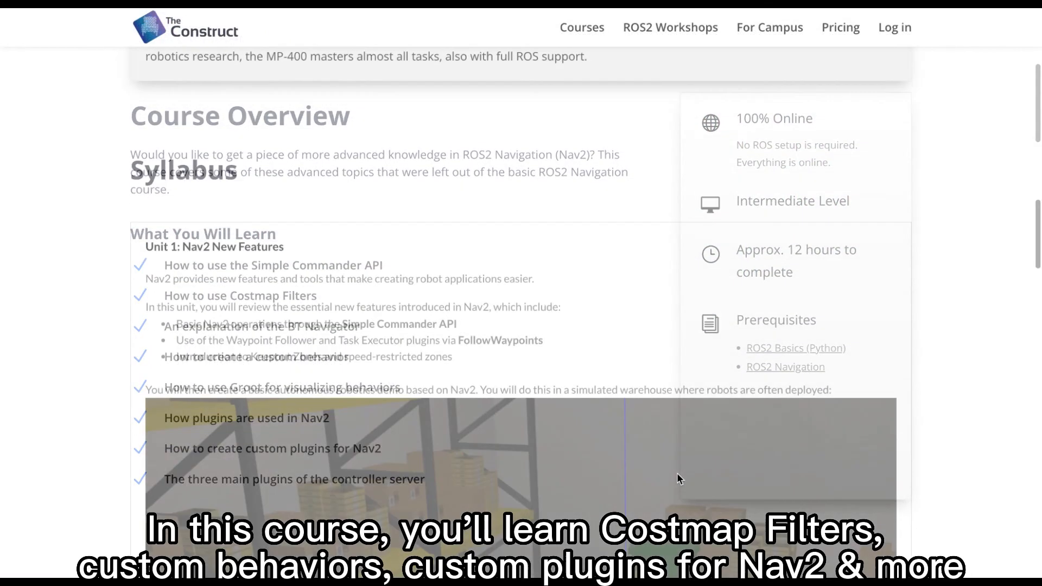
scroll("down", 3)
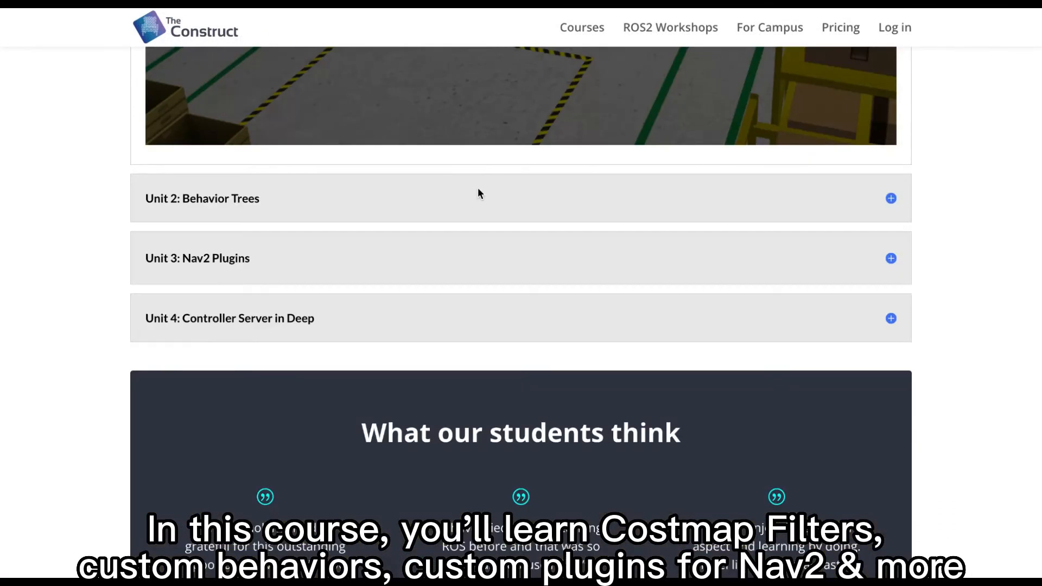
left_click(891, 198)
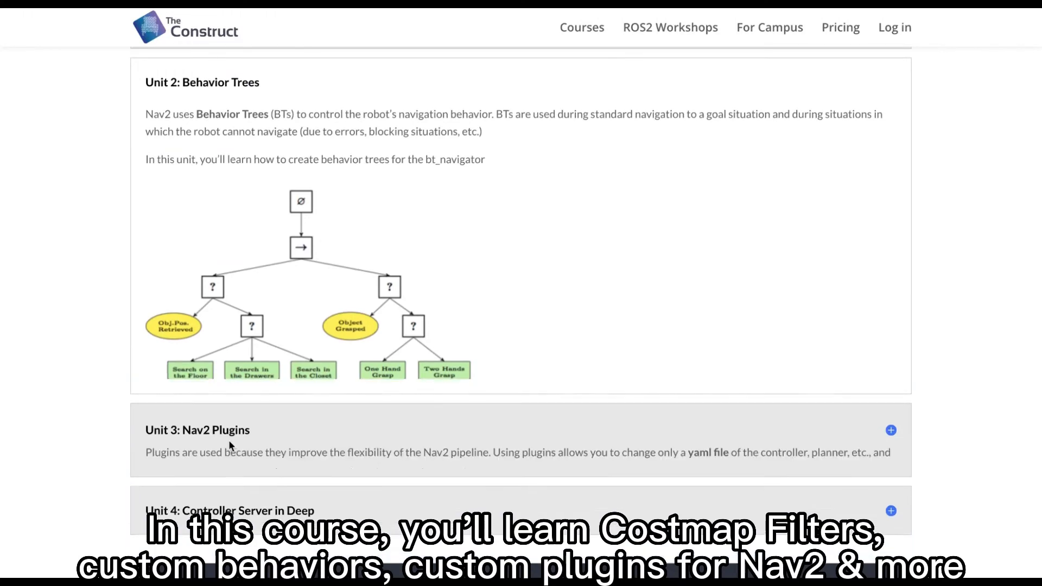
scroll("down", 3)
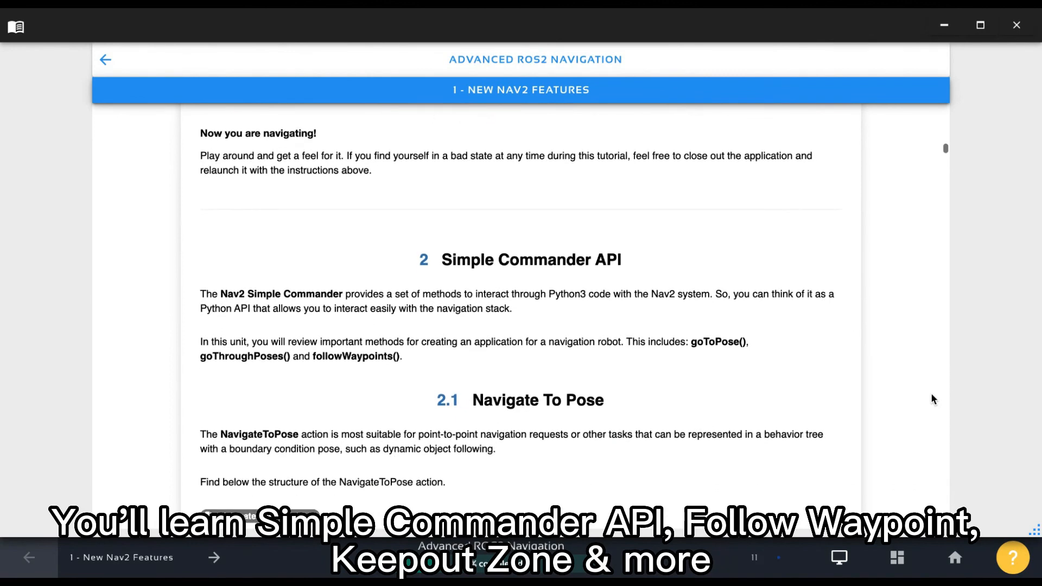
scroll("down", 3)
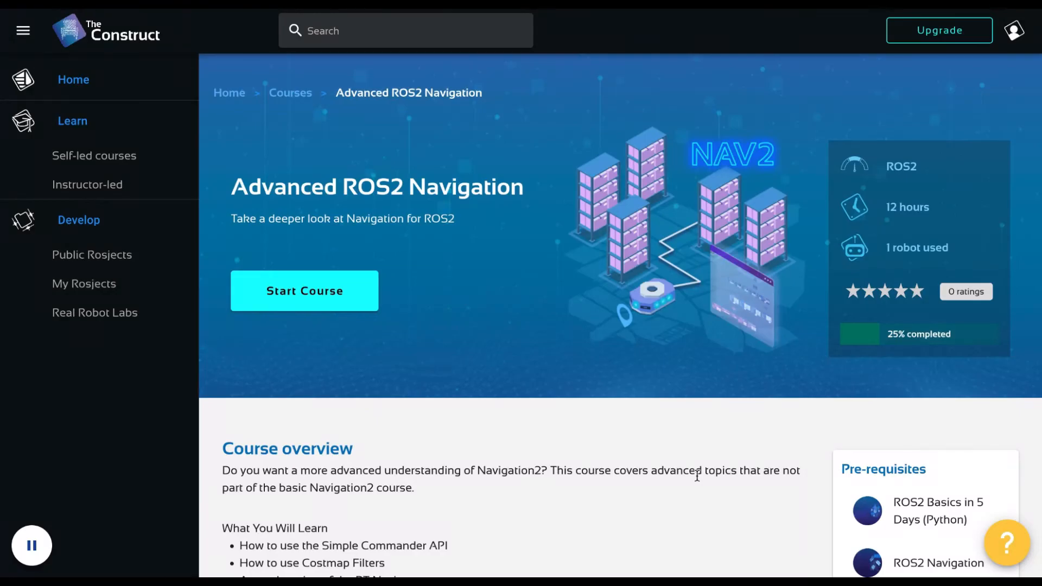
Step: Scroll the logged-in course page showing 25% completed and the four-unit summary
scroll("down", 3)
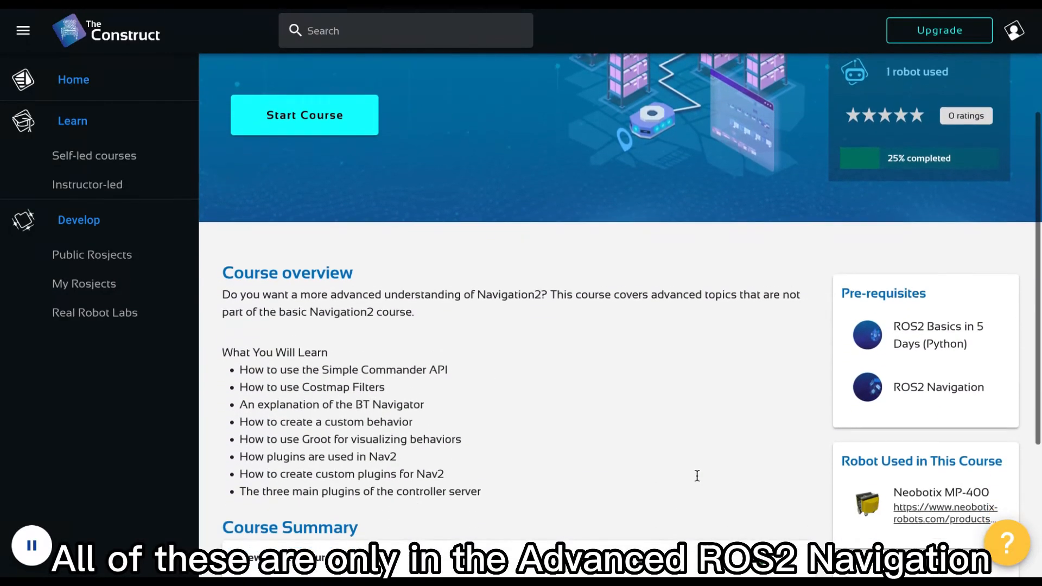
scroll("down", 3)
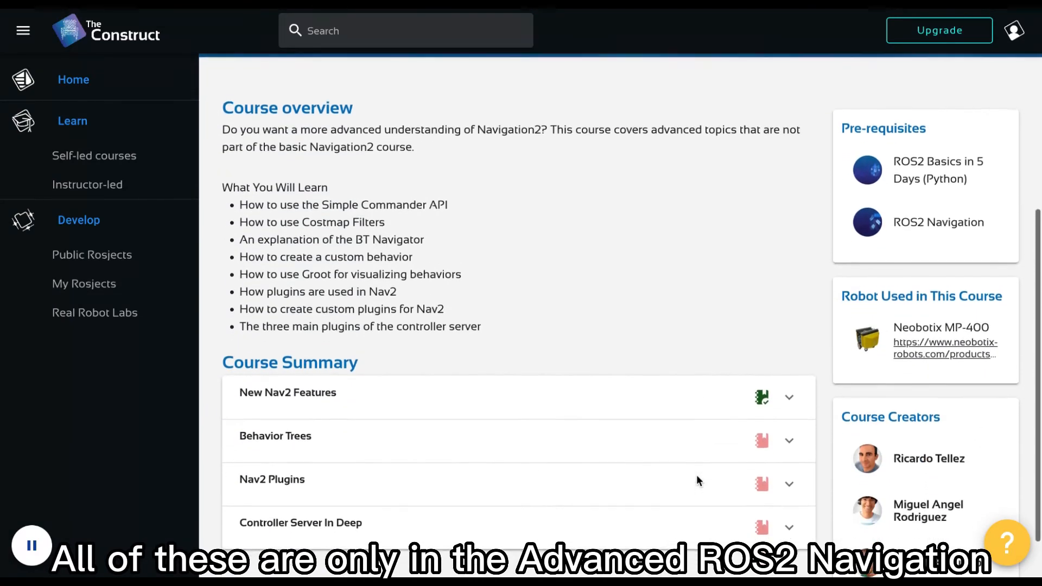